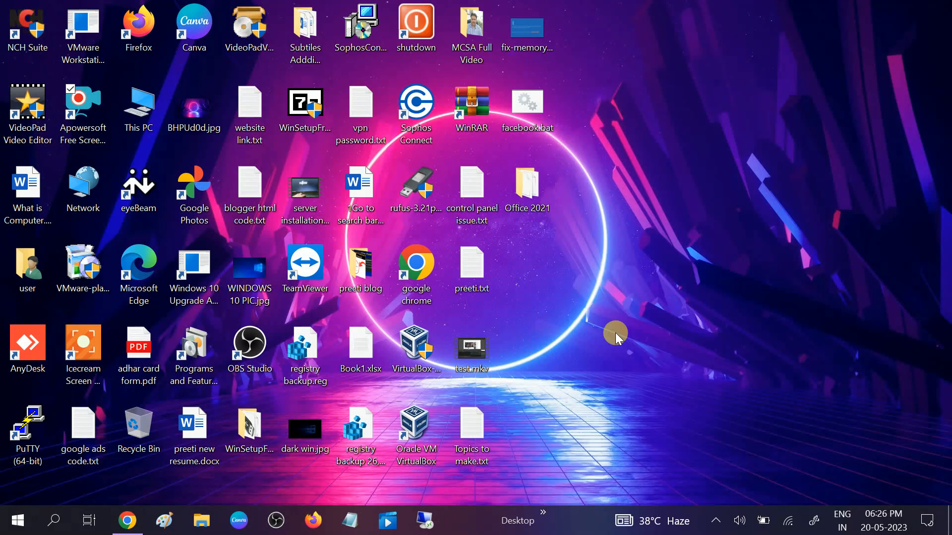
pyautogui.moveTo(618, 177)
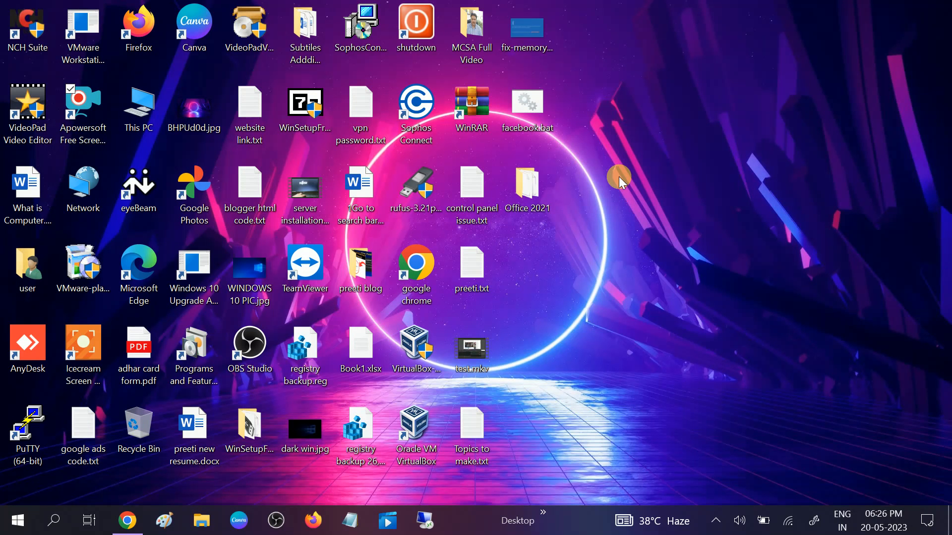
pyautogui.moveTo(787, 524)
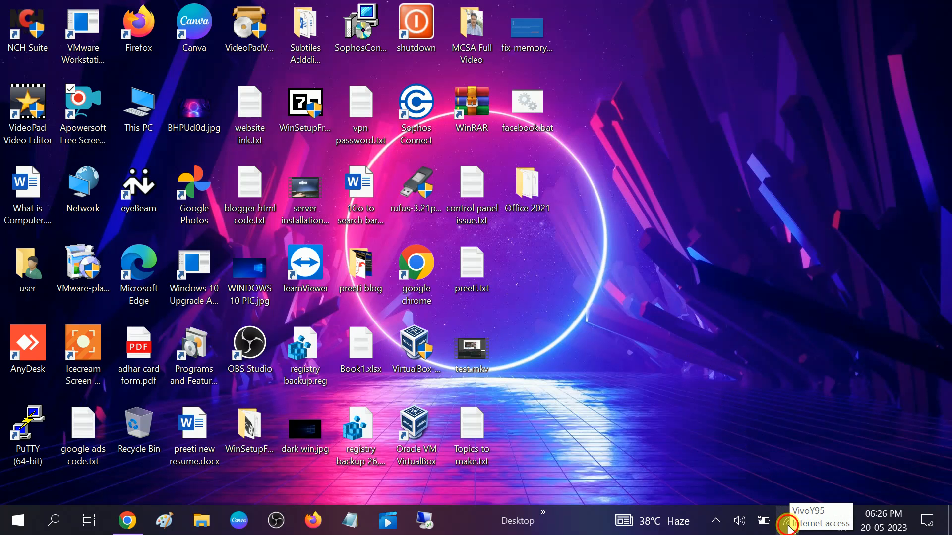
# Open Network & Internet settings from the Wi-Fi tray icon and scroll to the adapter options.
pyautogui.click(787, 520)
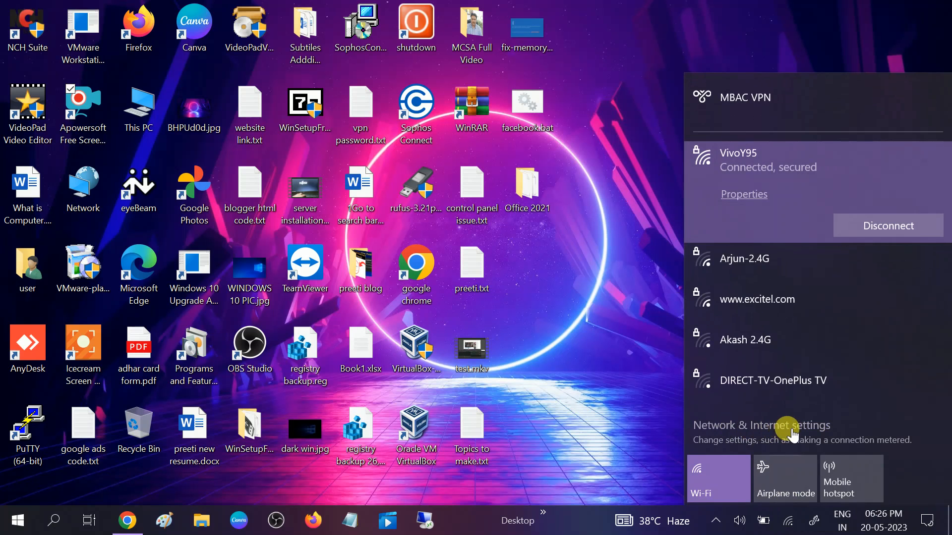
pyautogui.moveTo(774, 401)
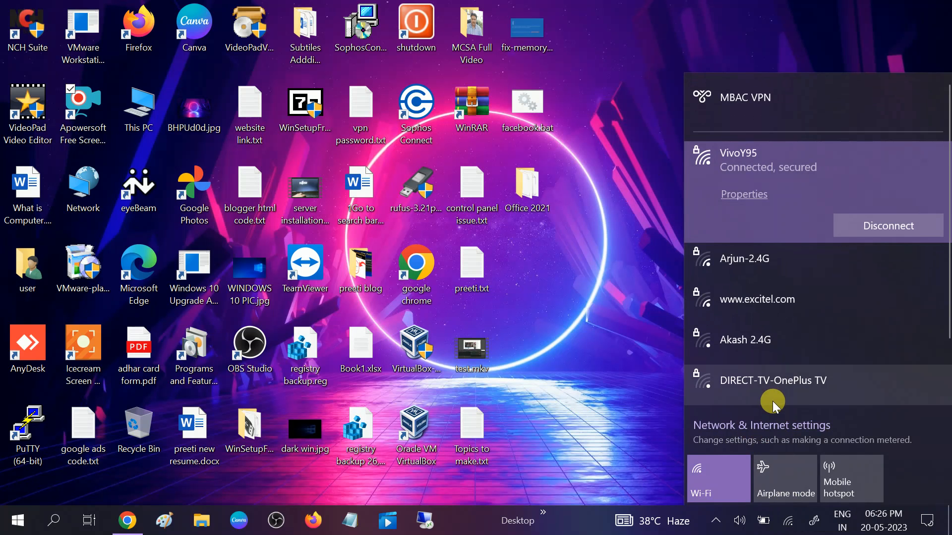
pyautogui.click(761, 425)
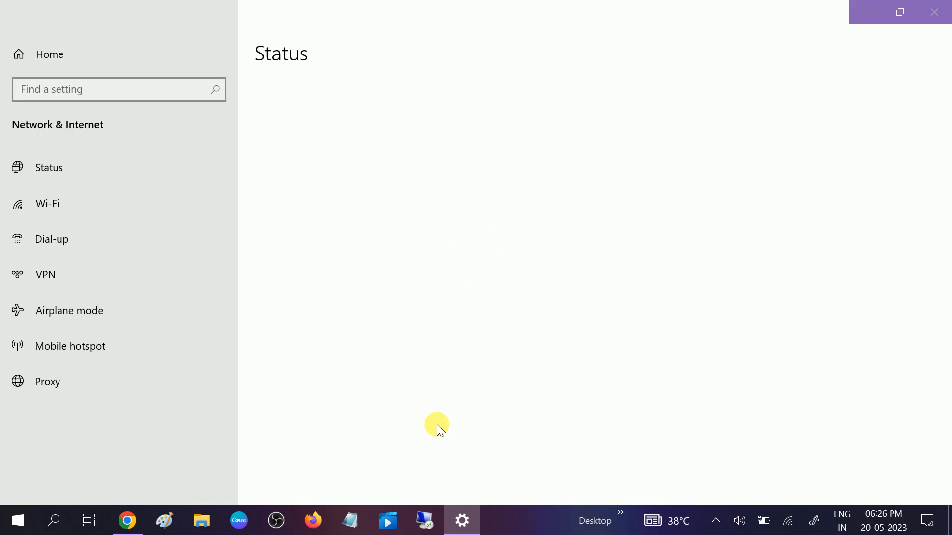
pyautogui.scroll(-3)
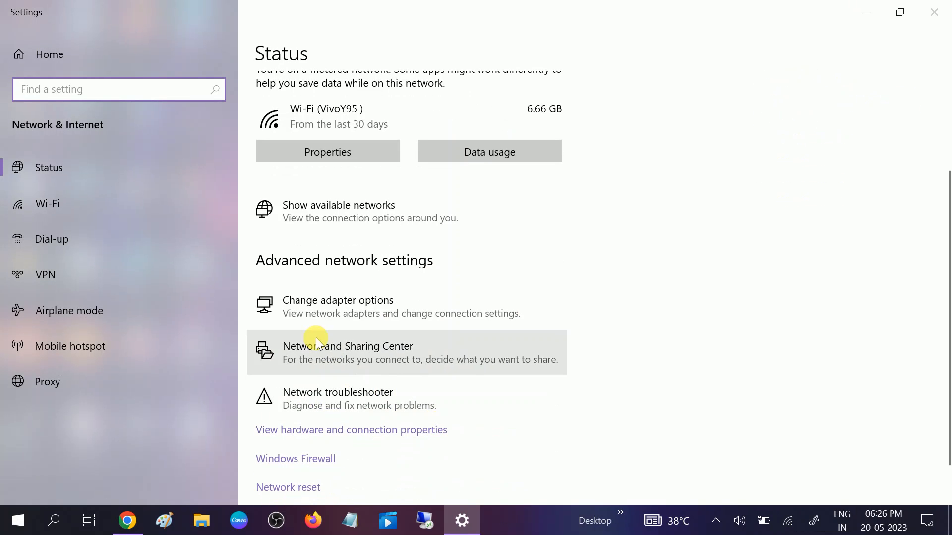
pyautogui.moveTo(379, 313)
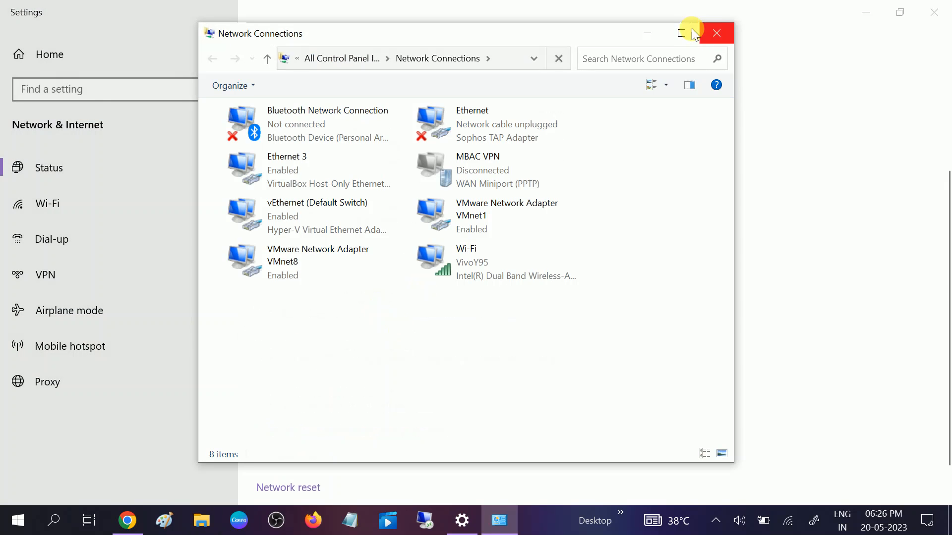
# Maximize the Network Connections window listing the adapters.
pyautogui.click(681, 33)
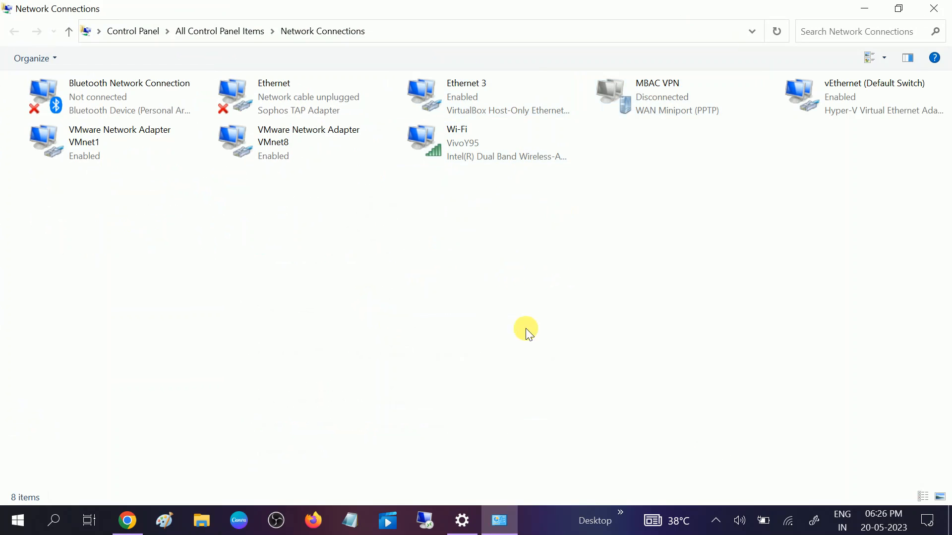
pyautogui.moveTo(460, 393)
pyautogui.write('ncpa.cpl')
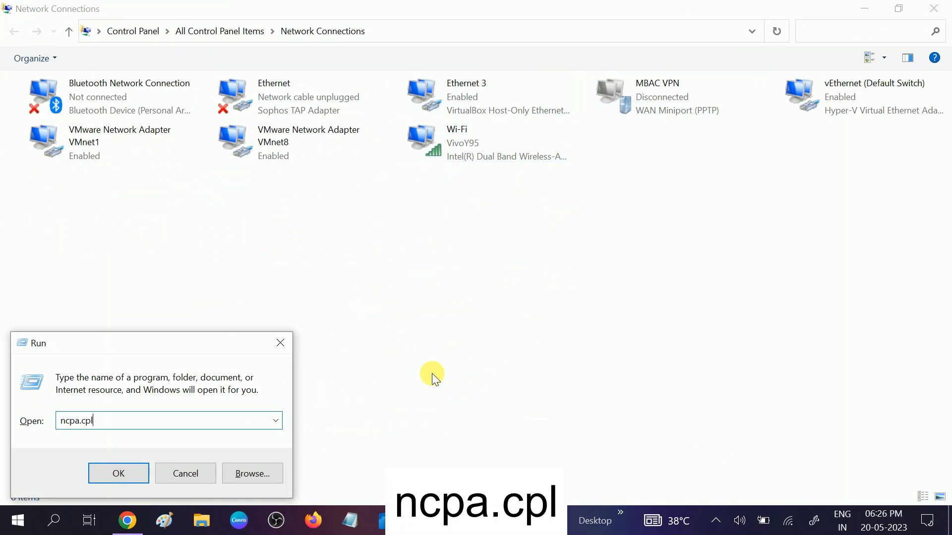
pyautogui.click(119, 474)
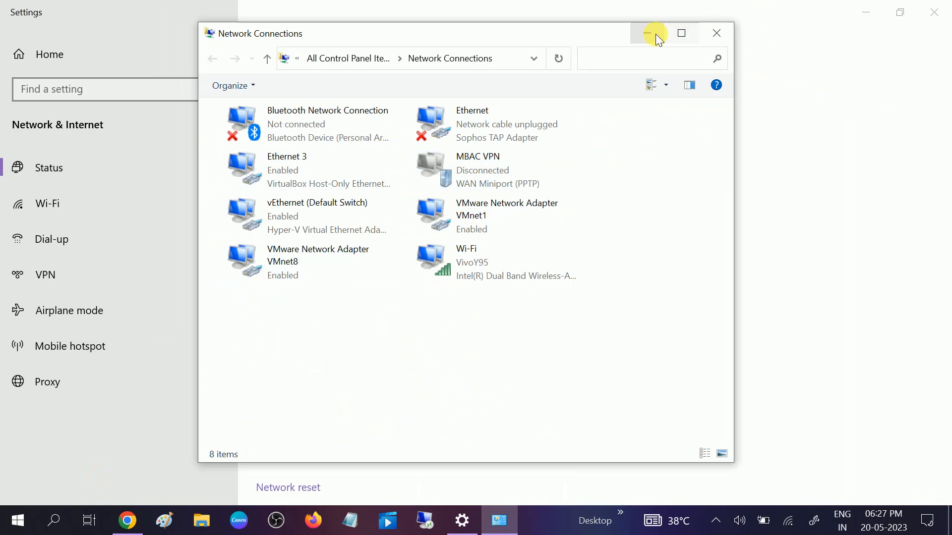
pyautogui.click(681, 33)
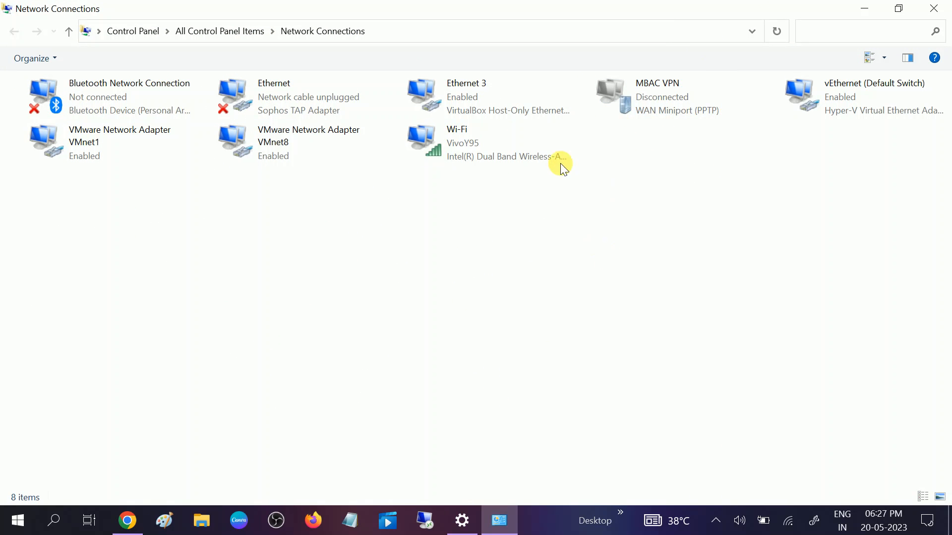
# Show the Wi-Fi adapter's context menu with Disable, Status and Properties.
pyautogui.click(480, 143)
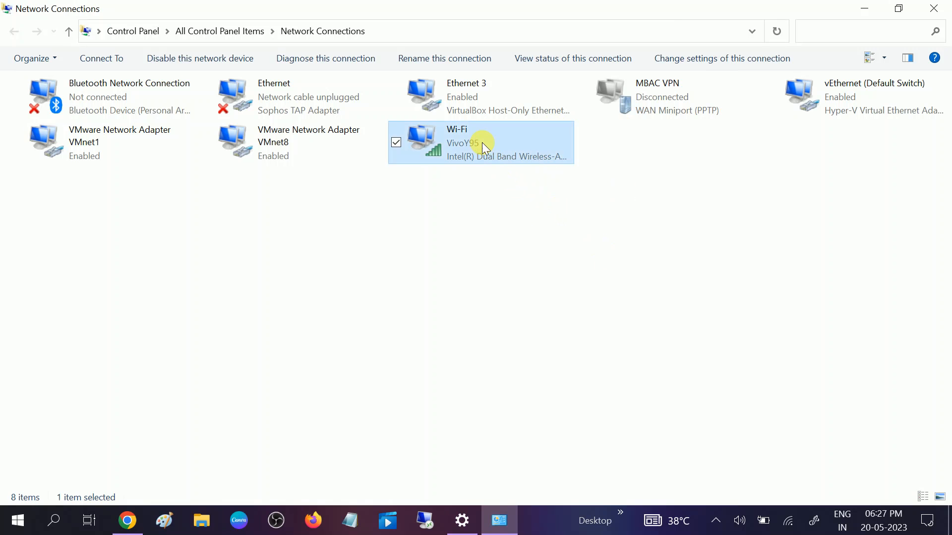
pyautogui.moveTo(491, 147)
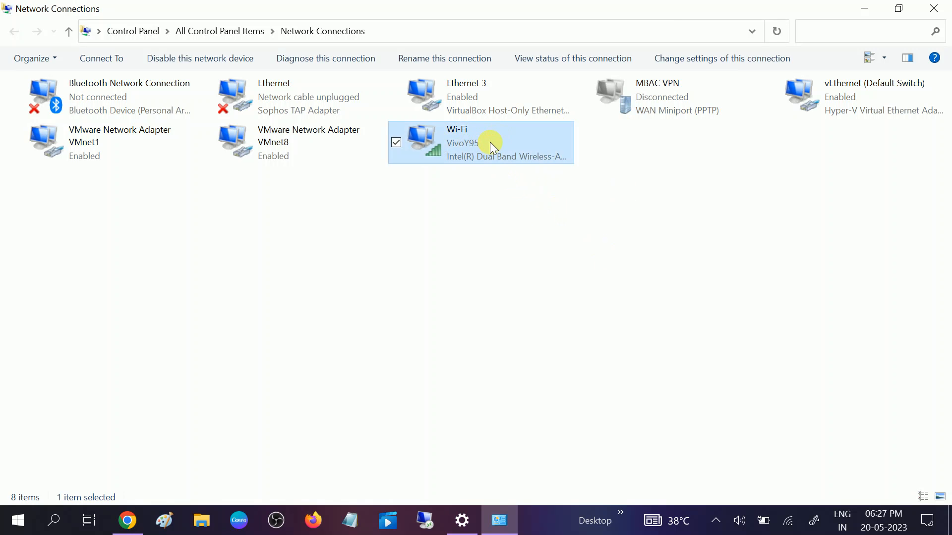
pyautogui.rightClick(490, 143)
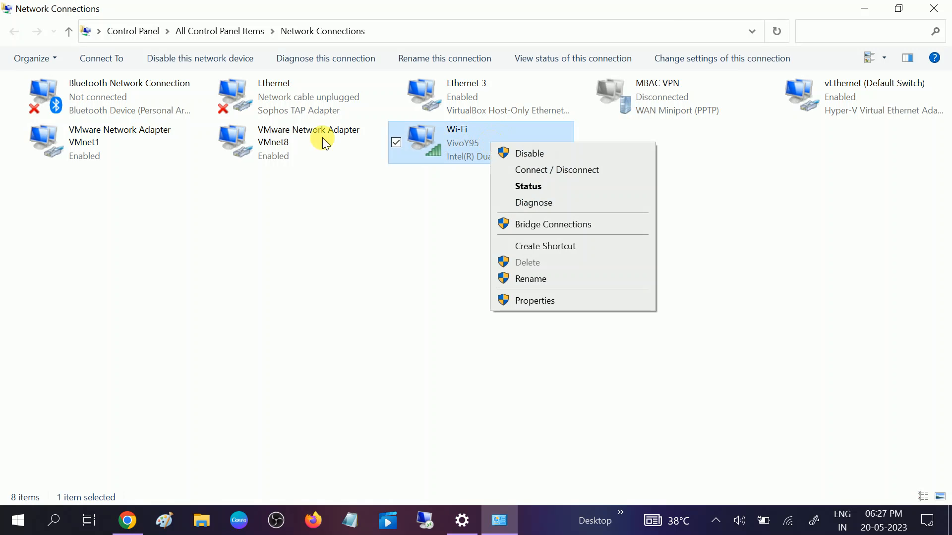
pyautogui.click(292, 96)
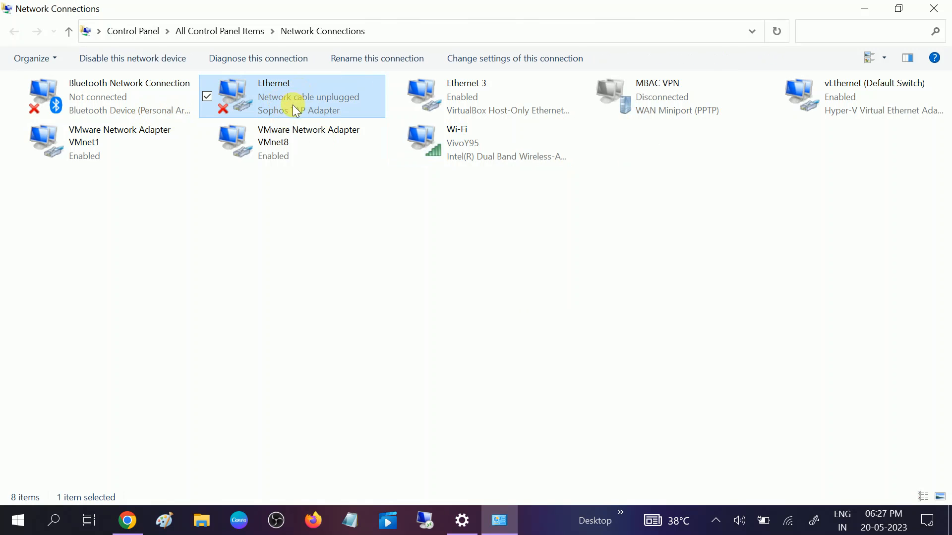
pyautogui.click(480, 143)
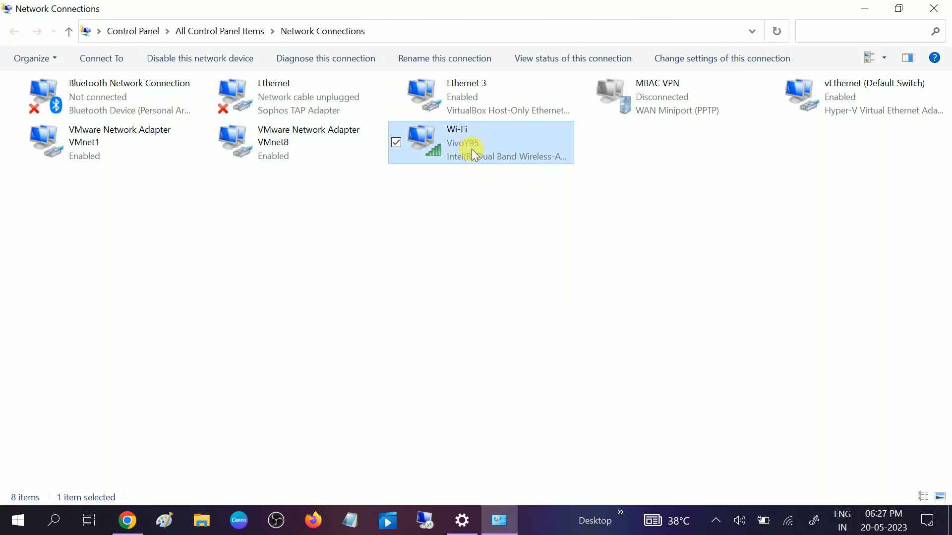
pyautogui.rightClick(473, 152)
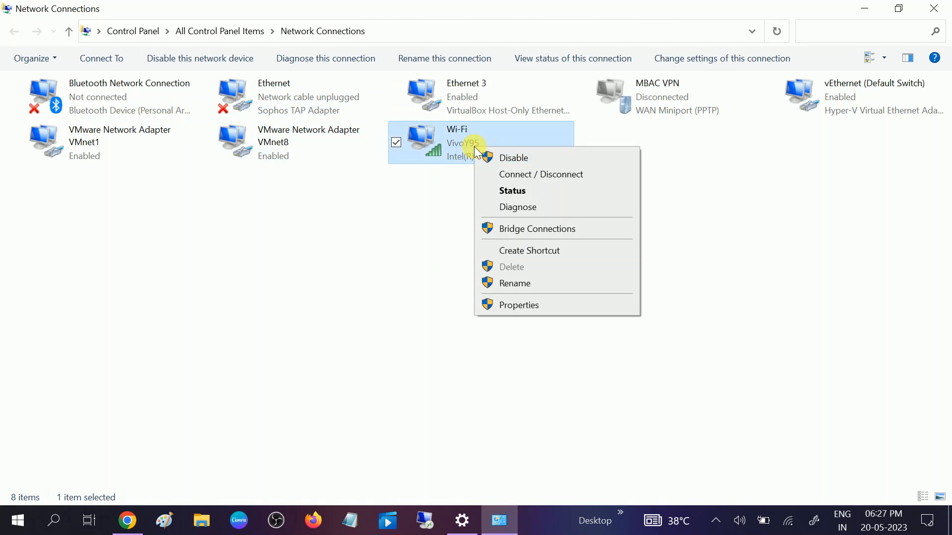
# Open Wi-Fi Properties and select Internet Protocol Version 4 (TCP/IPv4).
pyautogui.click(513, 303)
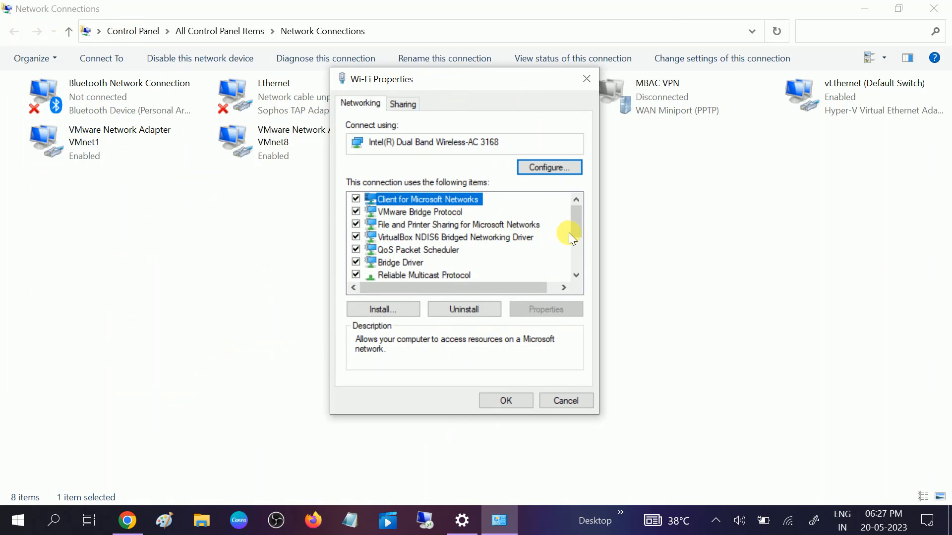
pyautogui.scroll(-3)
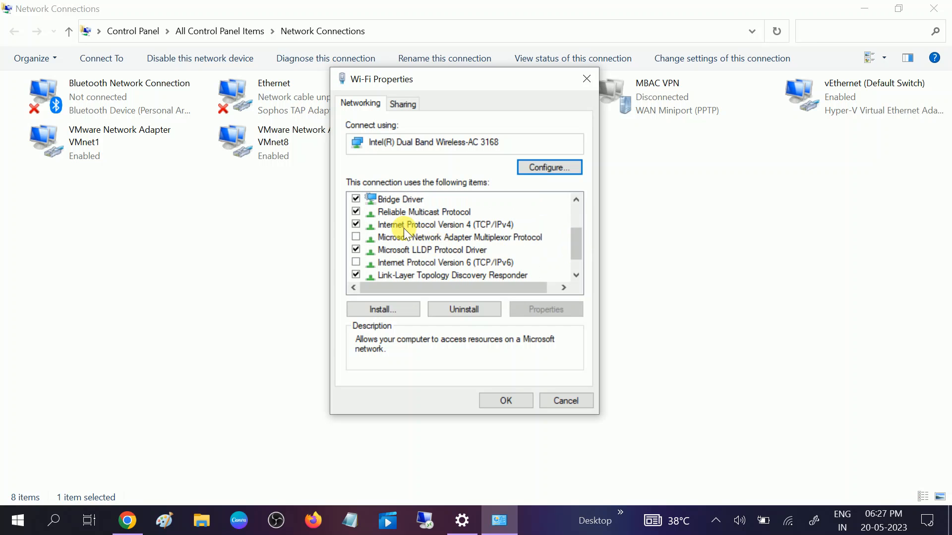
pyautogui.click(445, 224)
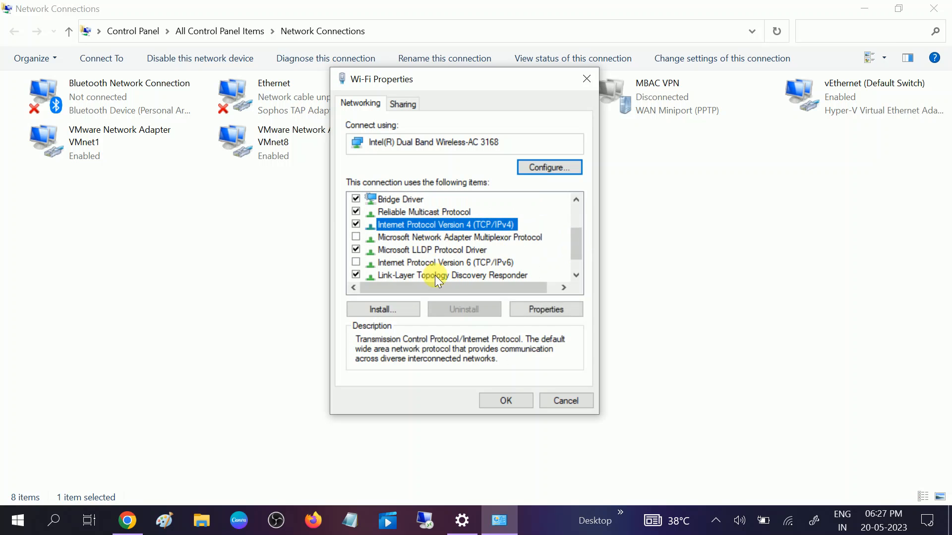
# Set IPv4 Preferred DNS to 8.8.8.8 and Alternate DNS to 8.8.4.4, and apply.
pyautogui.click(544, 309)
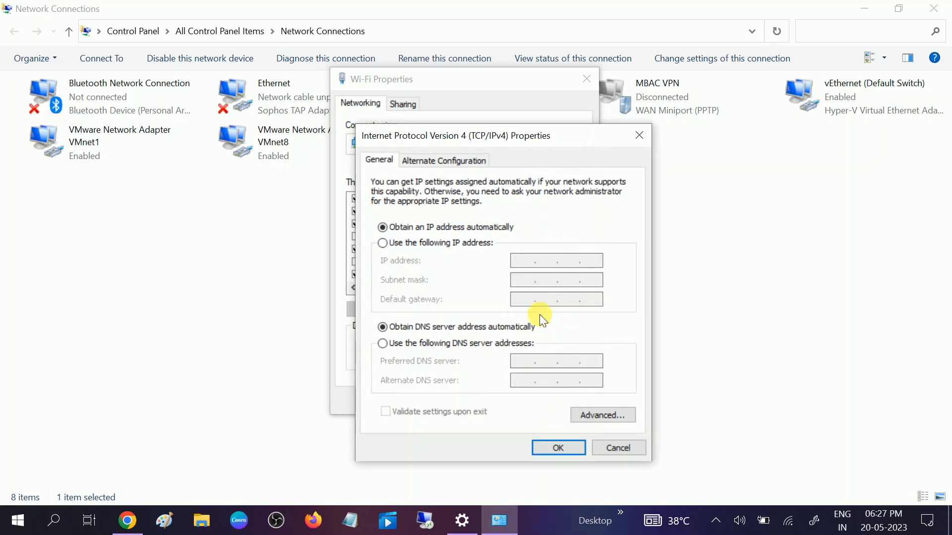
pyautogui.moveTo(415, 346)
pyautogui.write('8.8.8.8')
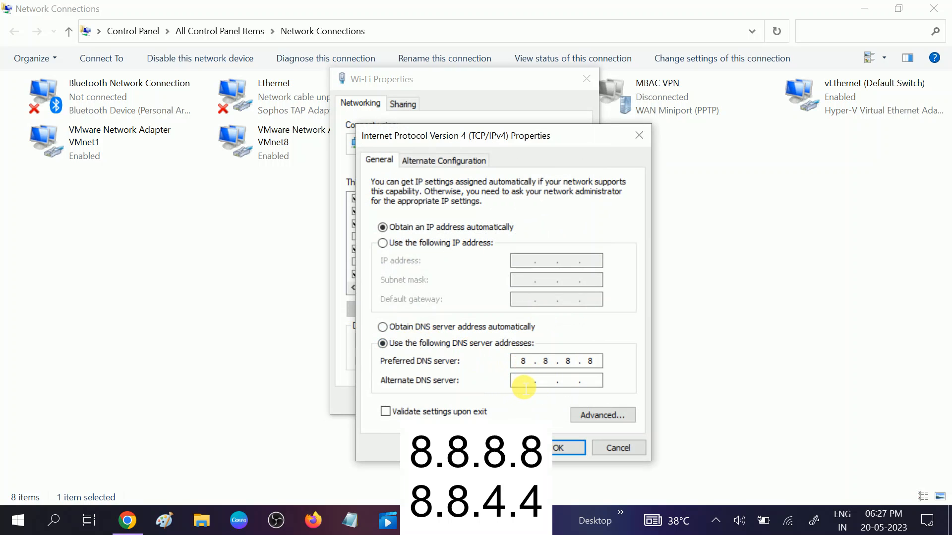
pyautogui.click(539, 380)
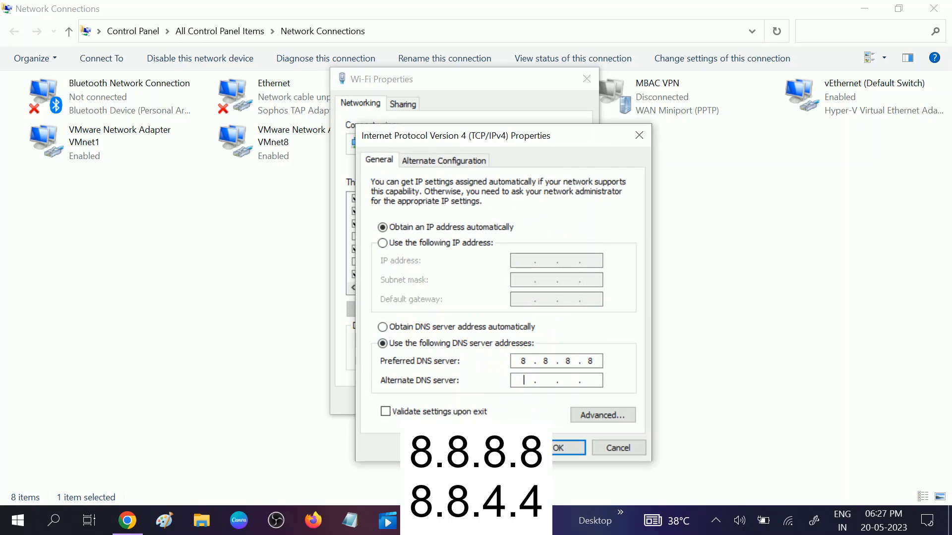
pyautogui.write('8.8..')
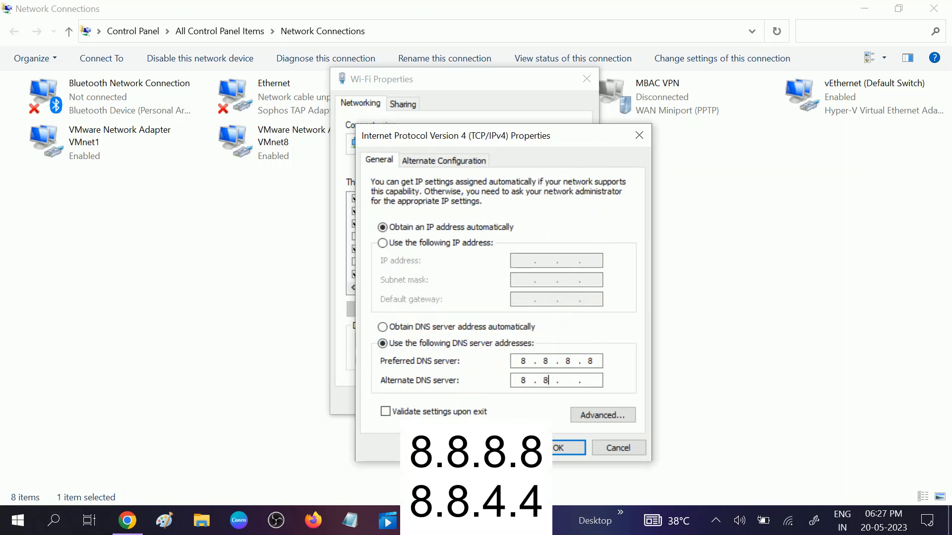
pyautogui.write('4')
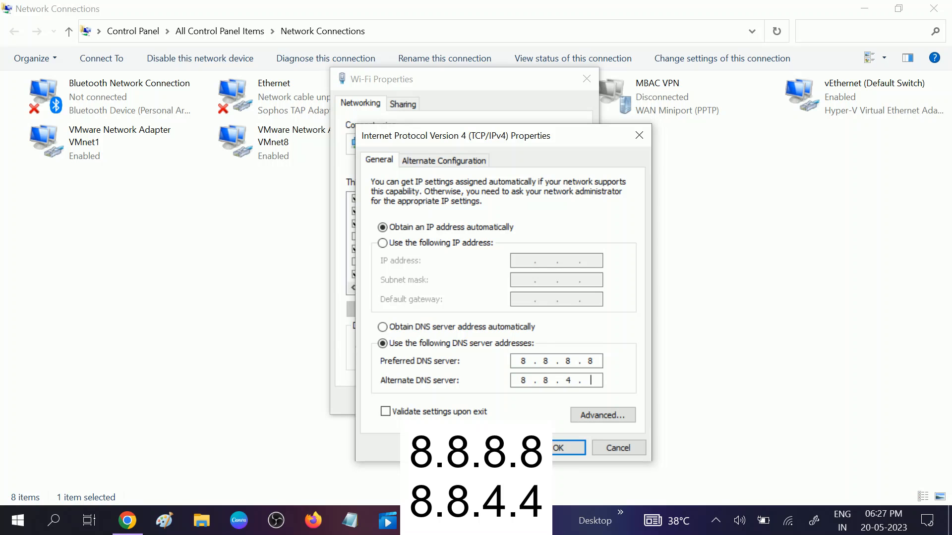
pyautogui.write('4')
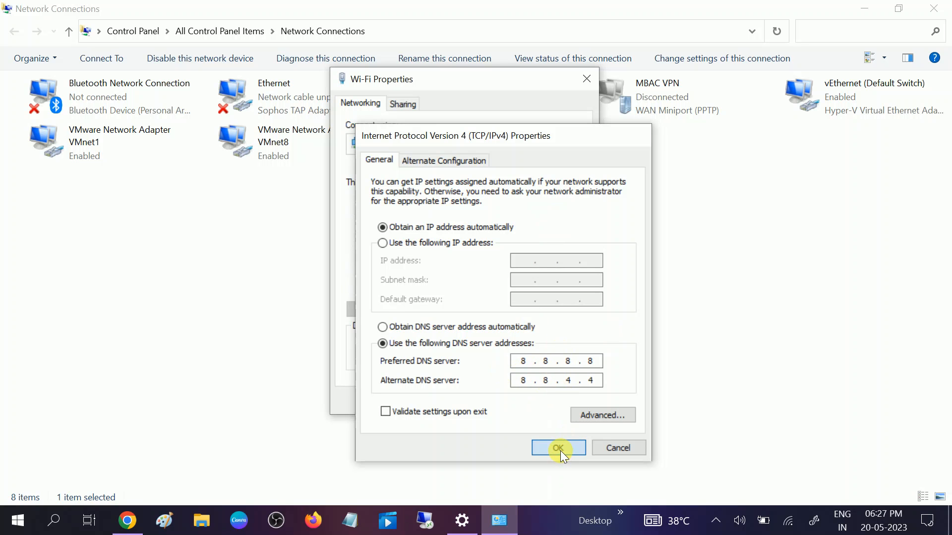
pyautogui.click(557, 449)
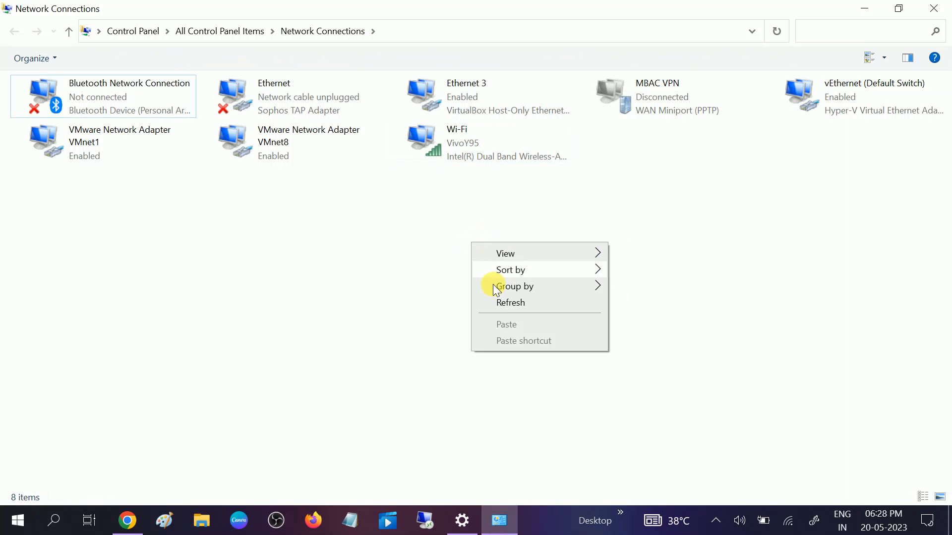
# Reopen the Wi-Fi adapter's Properties dialog from its context menu.
pyautogui.click(479, 142)
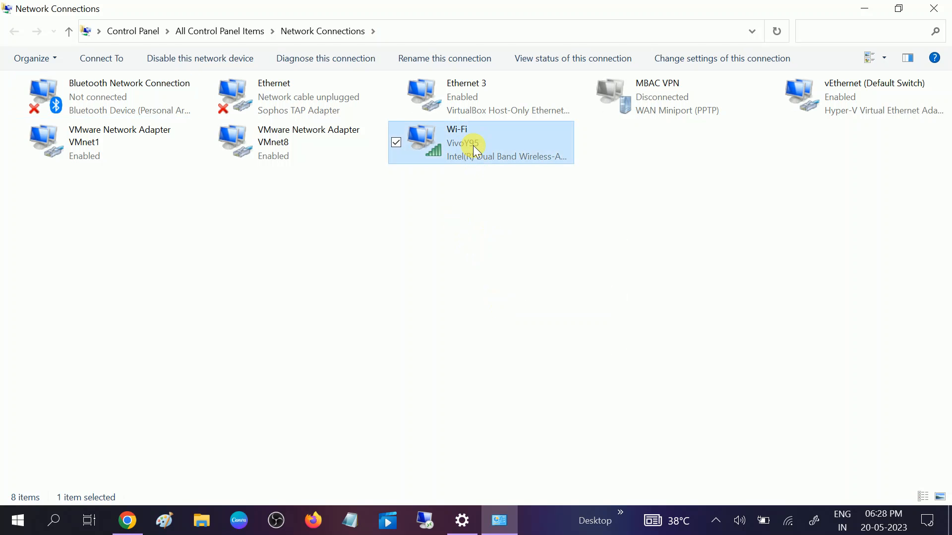
pyautogui.rightClick(477, 149)
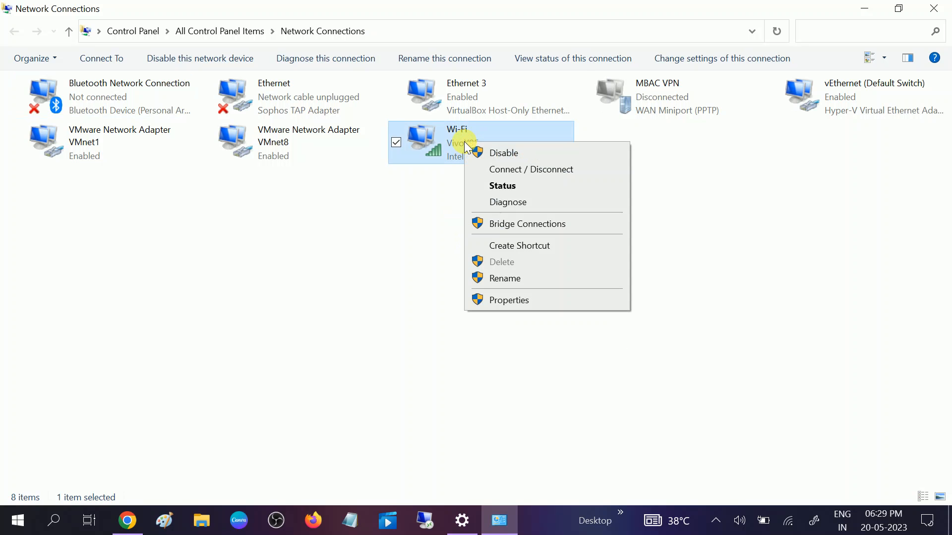
pyautogui.moveTo(507, 290)
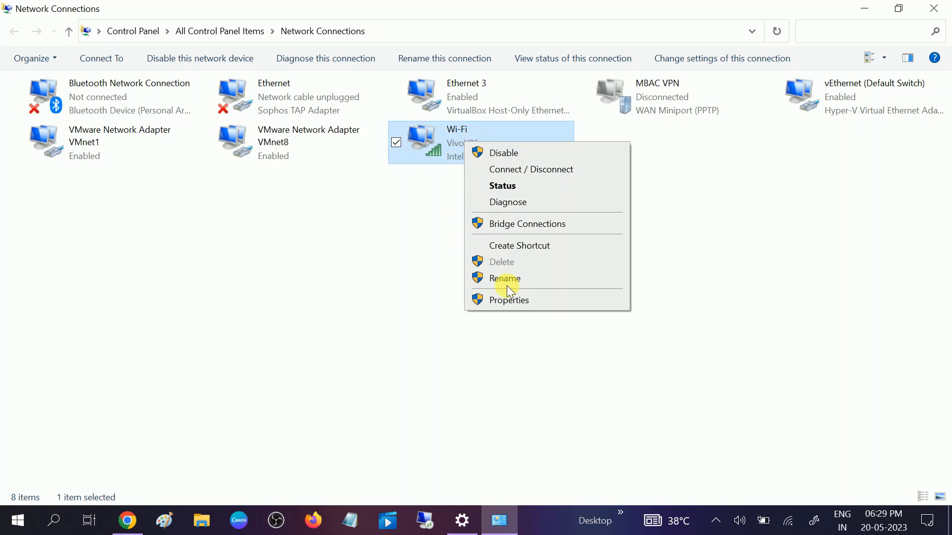
pyautogui.click(505, 303)
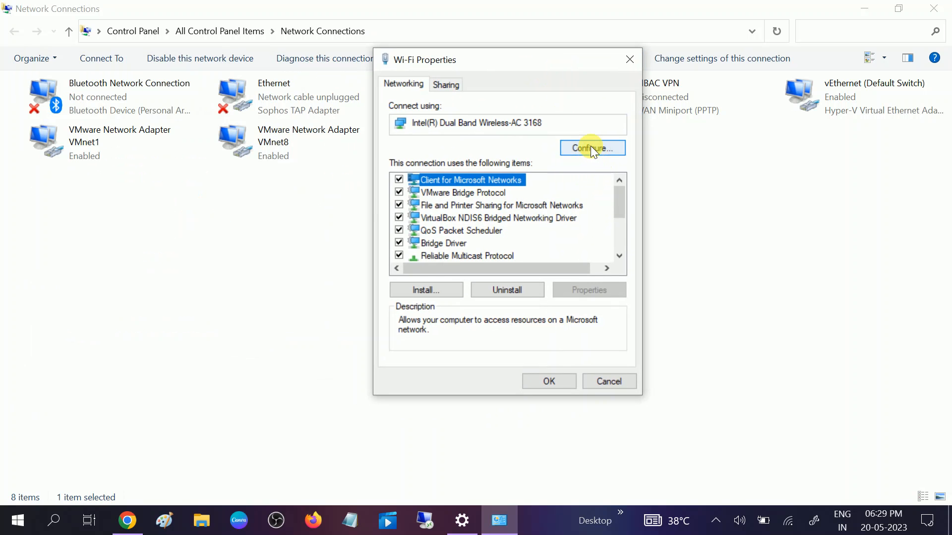
# Set Fat Channel Intolerant to Enabled in the adapter's Advanced settings and confirm.
pyautogui.click(592, 148)
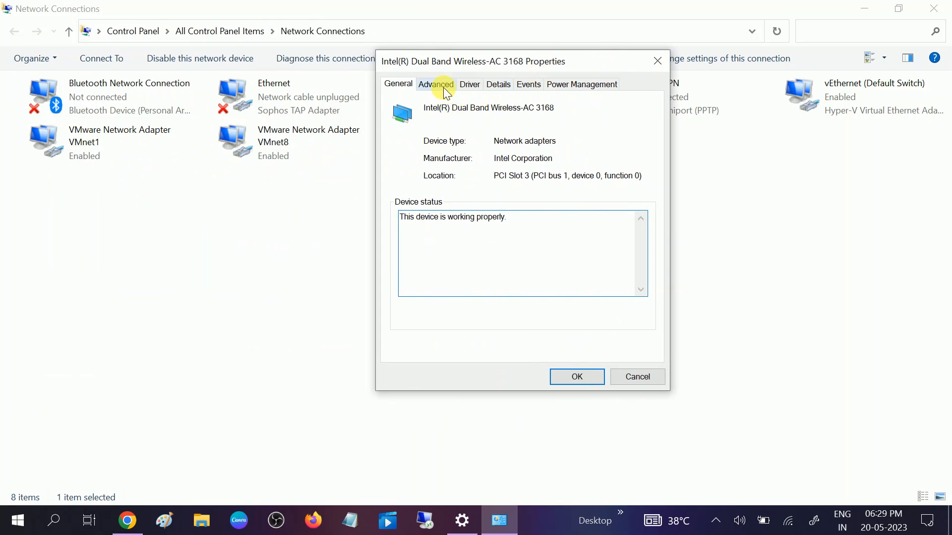
pyautogui.click(435, 83)
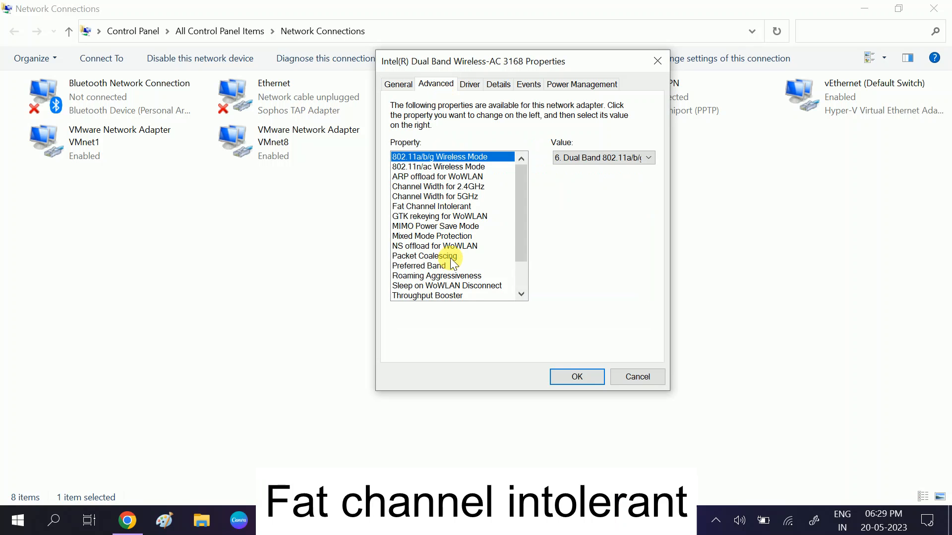
pyautogui.click(431, 206)
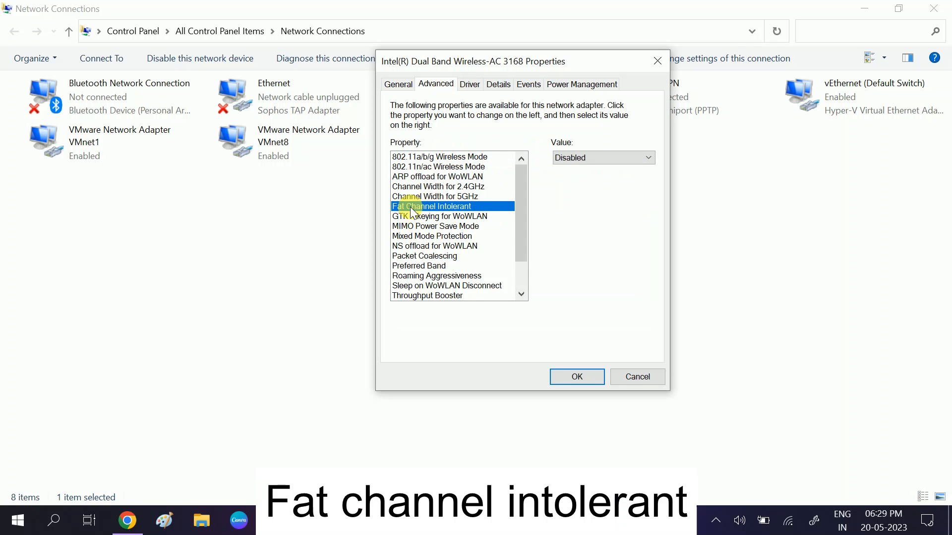
pyautogui.moveTo(569, 184)
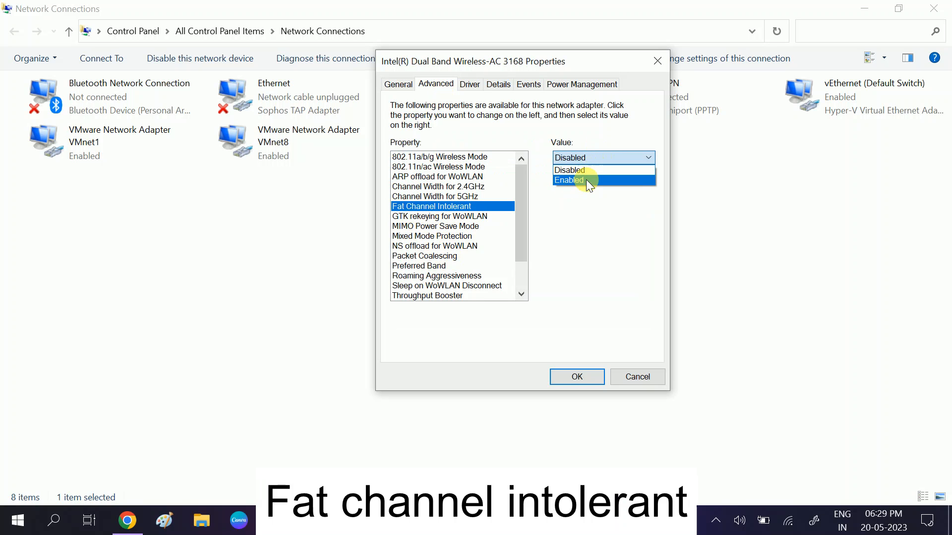
pyautogui.click(568, 180)
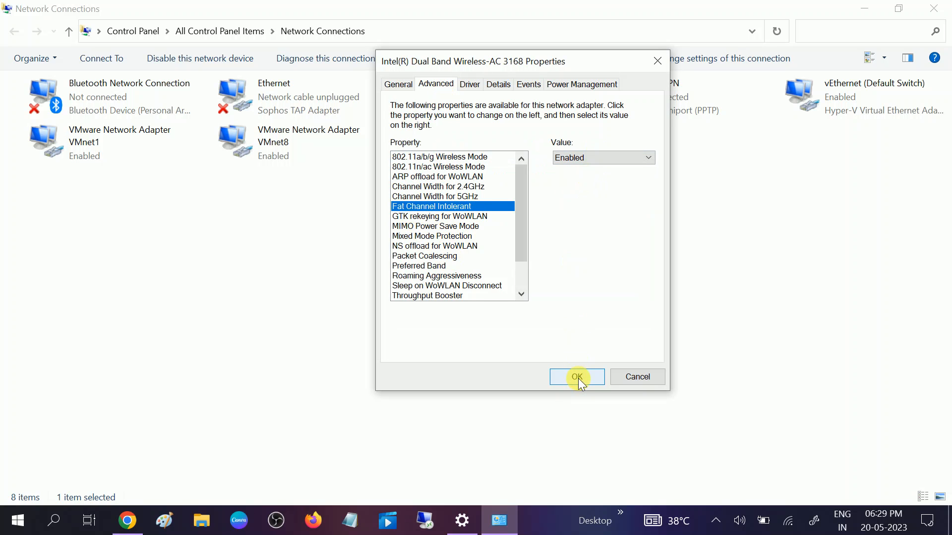
pyautogui.click(576, 377)
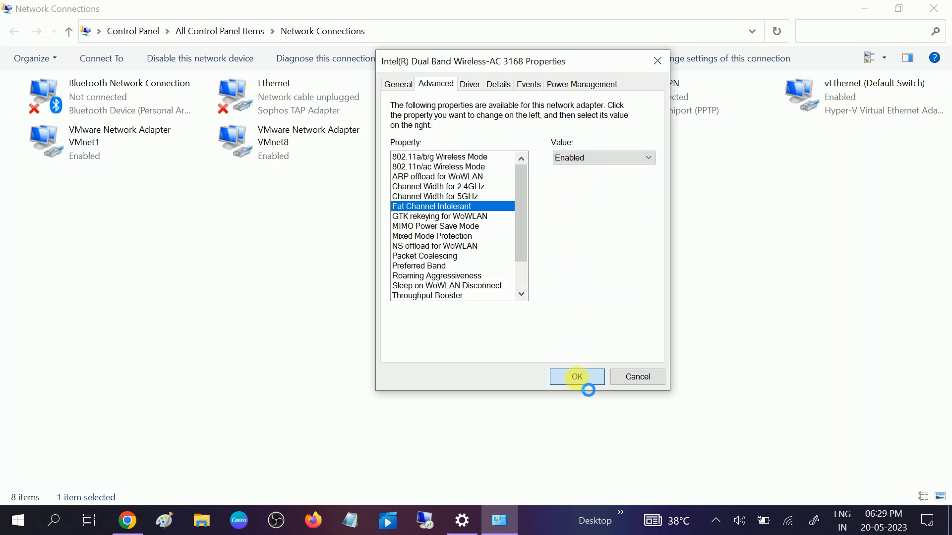
pyautogui.click(576, 376)
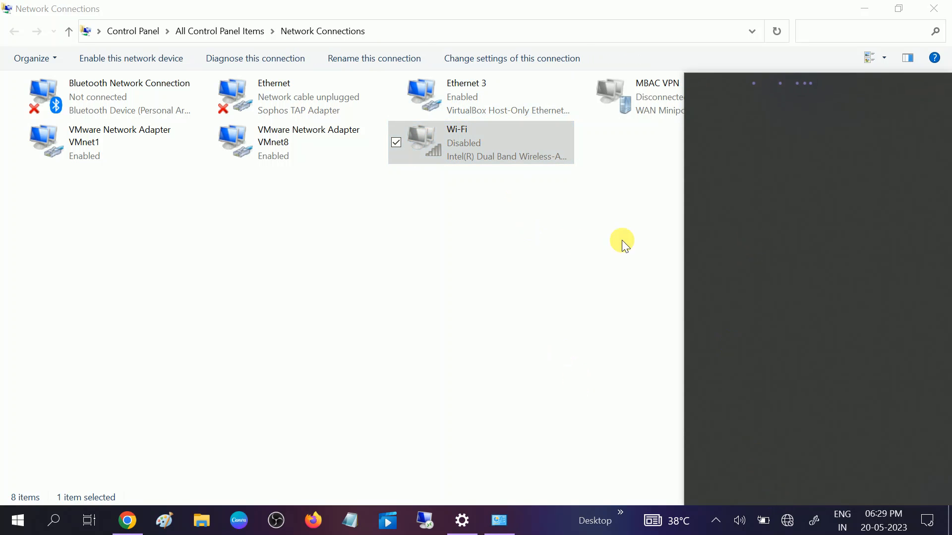
# Reconnect Wi-Fi to the VivoY95 network and reselect the Wi-Fi adapter.
pyautogui.click(130, 58)
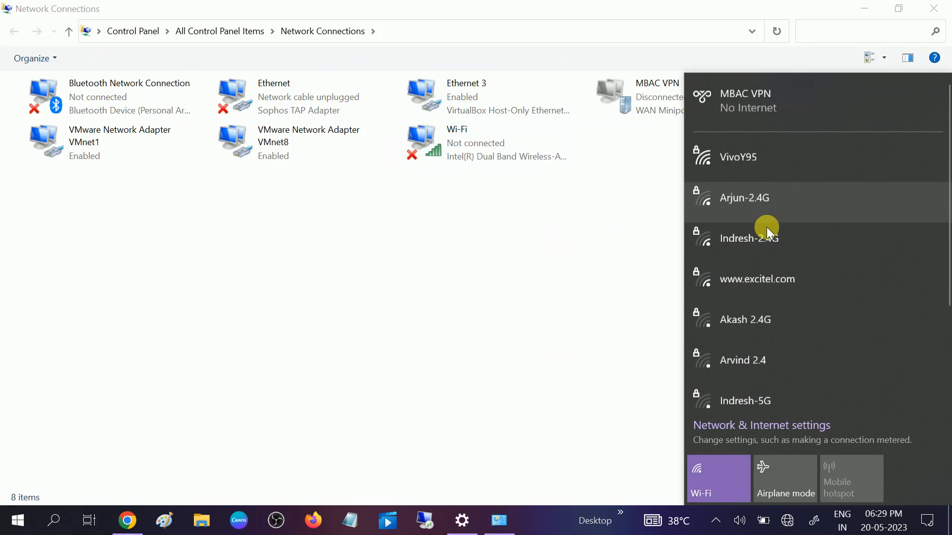
pyautogui.click(766, 156)
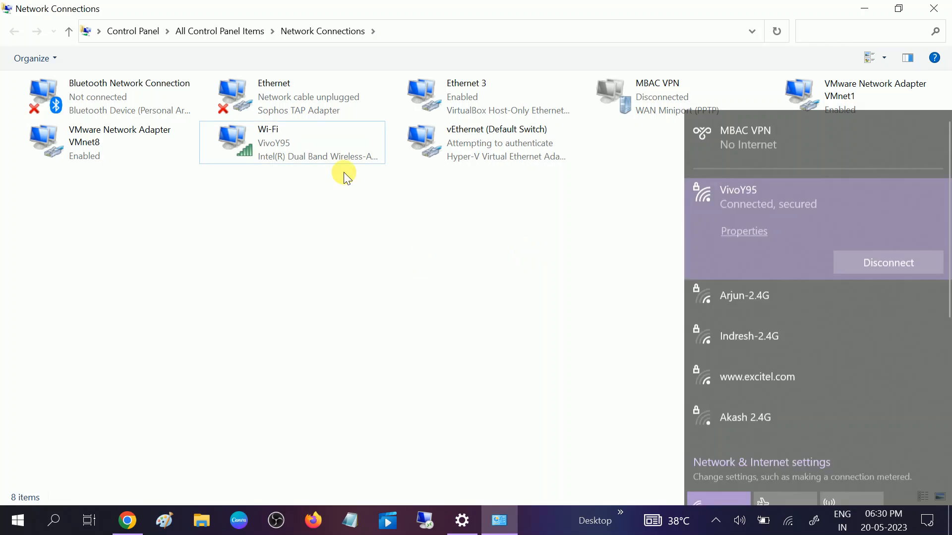
pyautogui.click(291, 142)
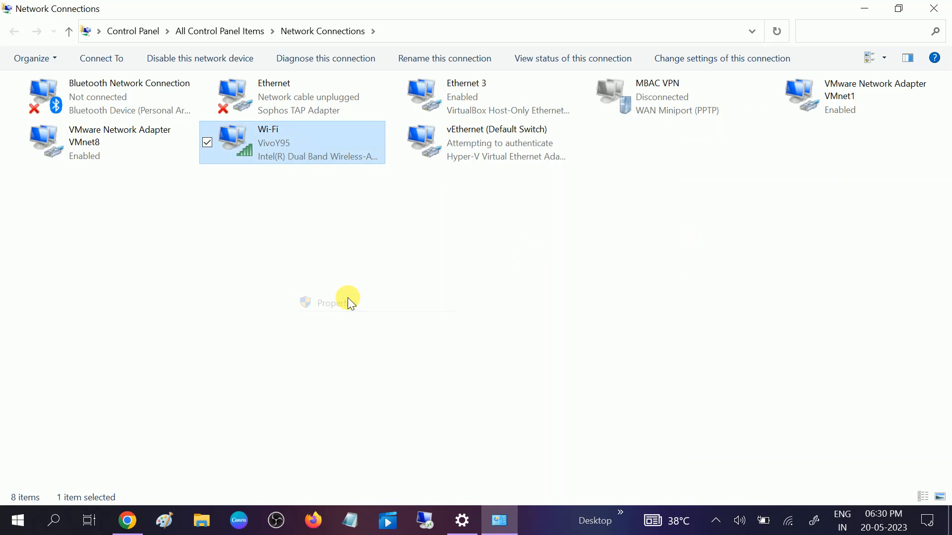
pyautogui.moveTo(354, 289)
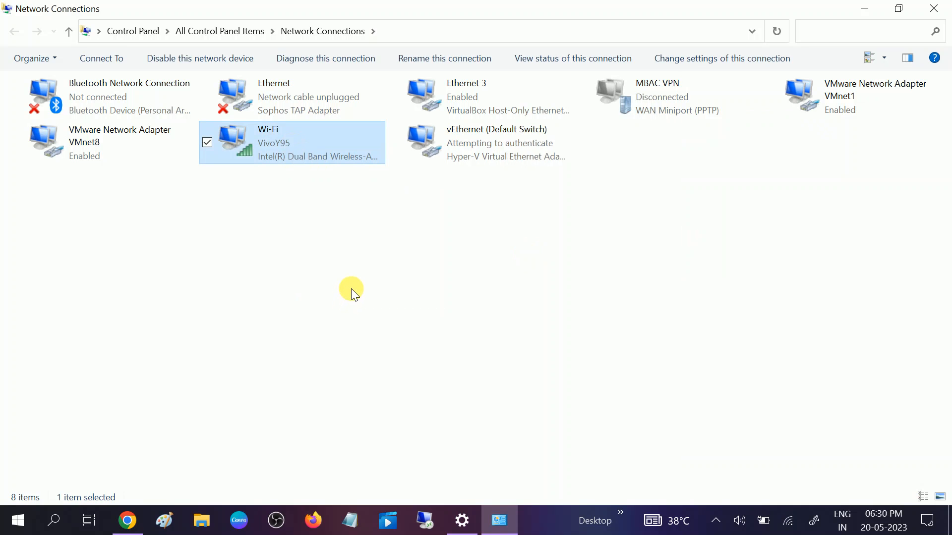
# Set Roaming Aggressiveness to 1. Lowest in the adapter's Advanced settings and confirm.
pyautogui.doubleClick(292, 143)
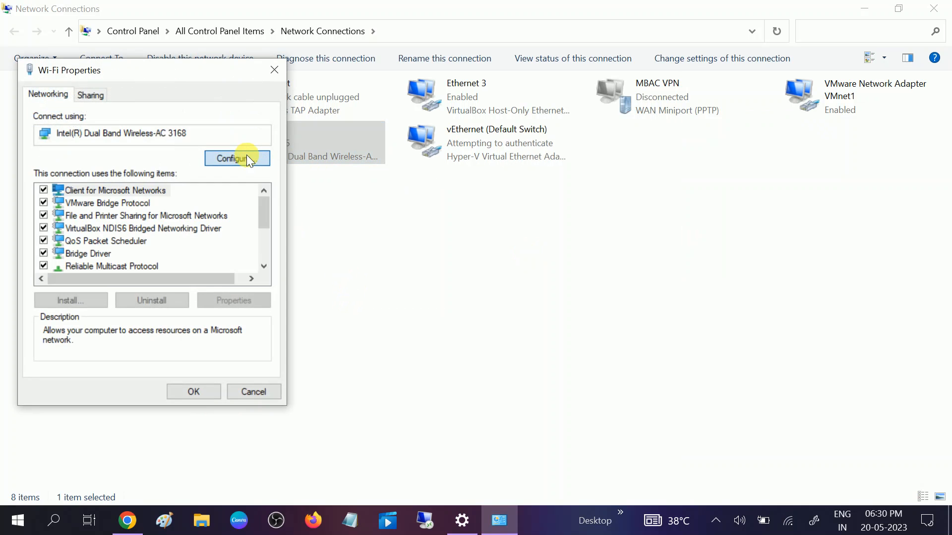
pyautogui.click(237, 159)
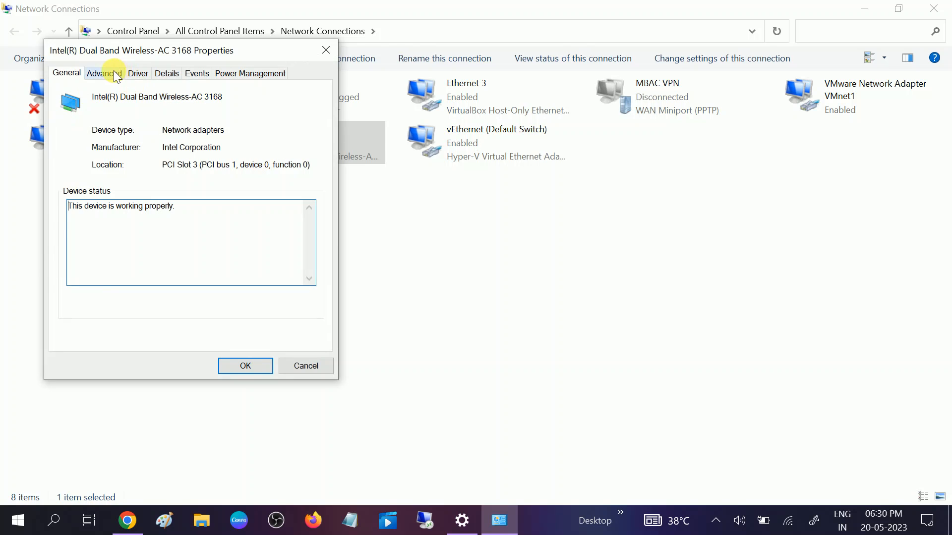
pyautogui.click(100, 73)
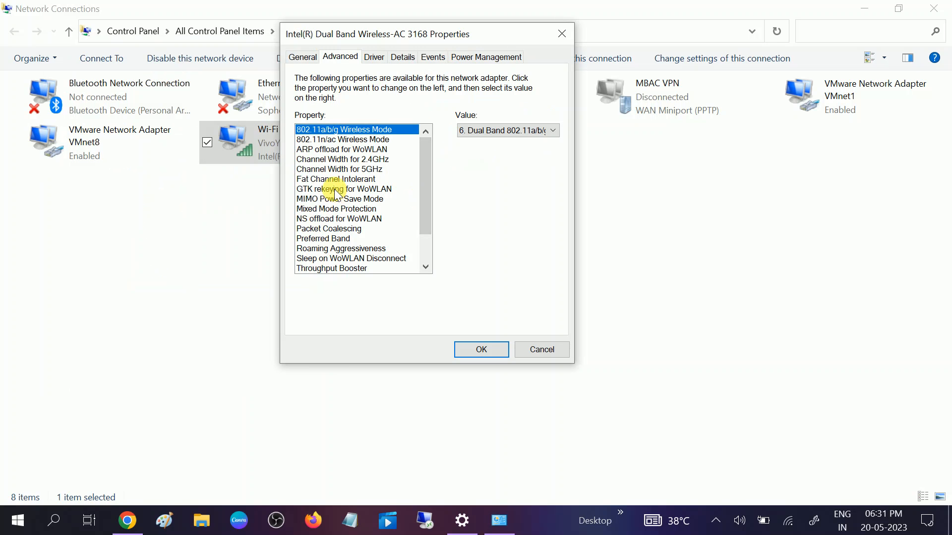
pyautogui.click(341, 249)
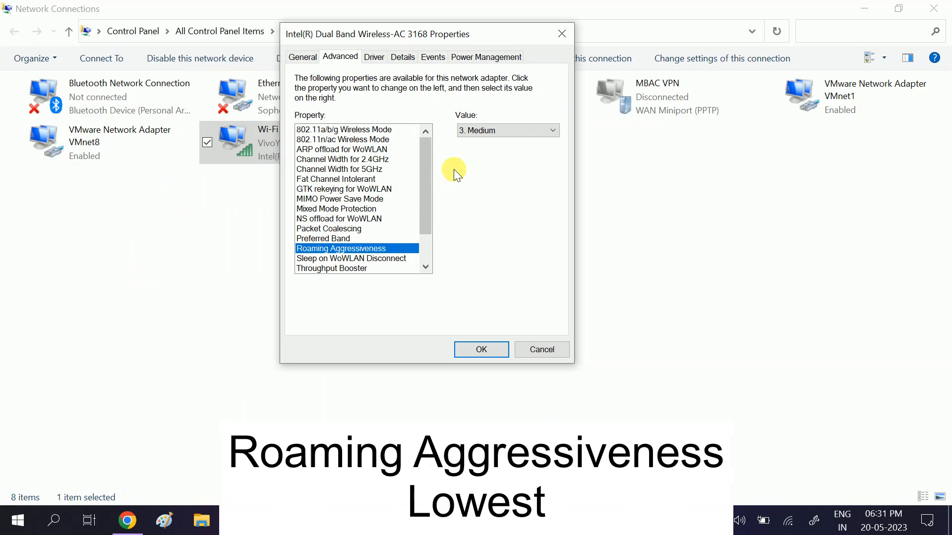
pyautogui.click(507, 130)
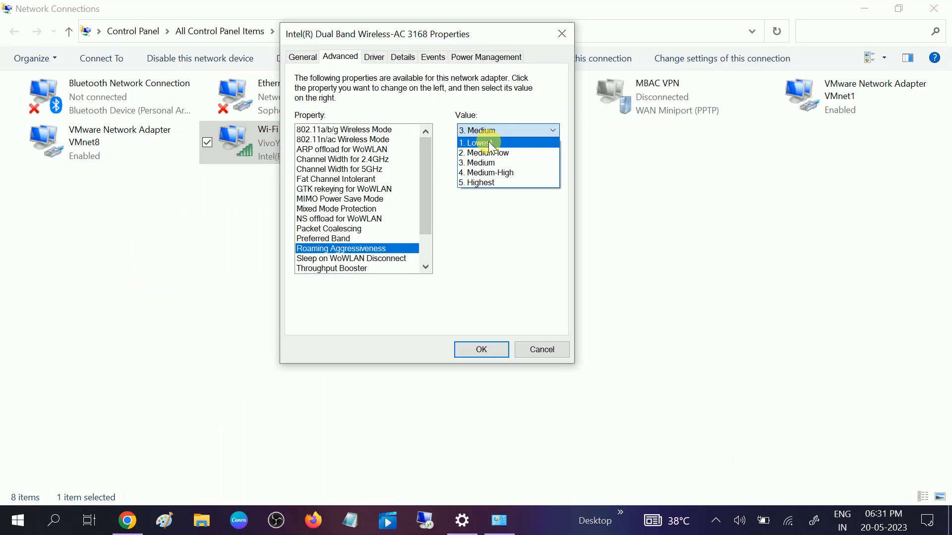
pyautogui.moveTo(486, 153)
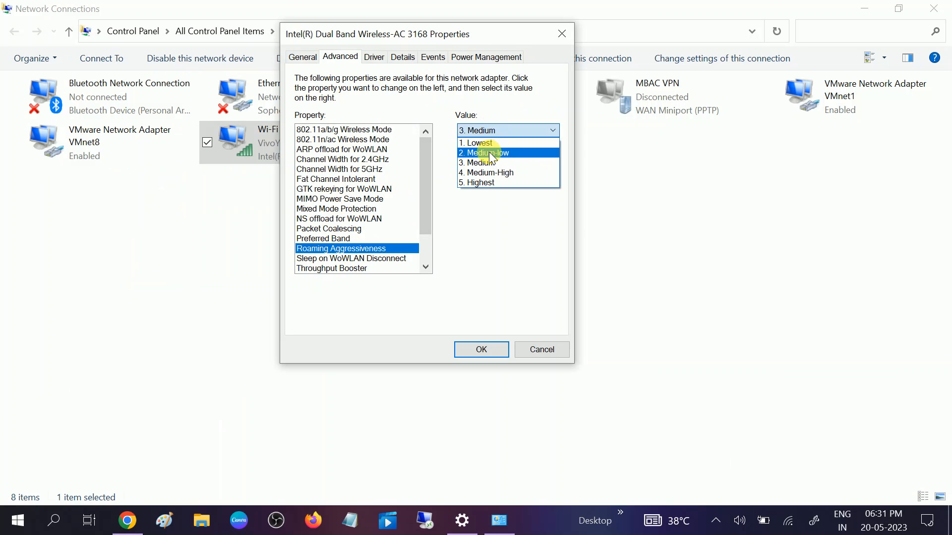
pyautogui.click(477, 143)
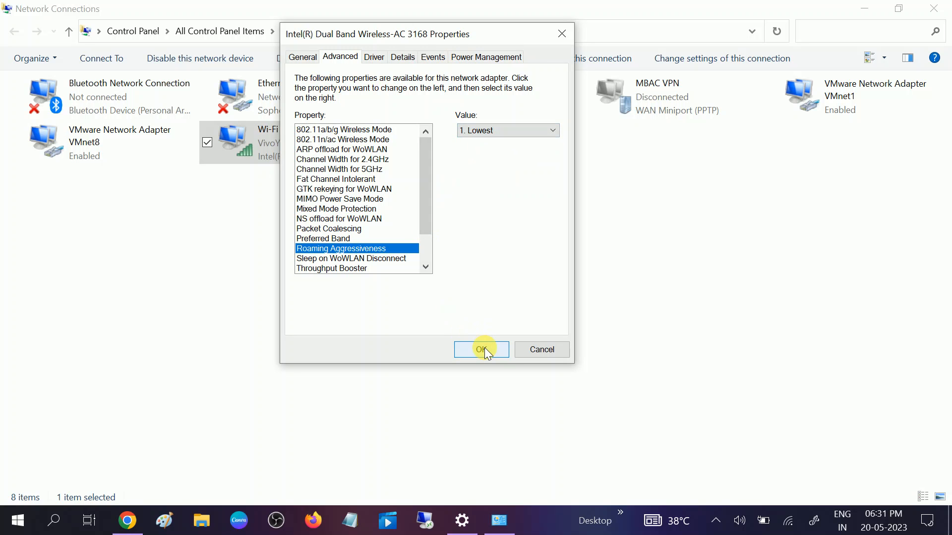
pyautogui.click(481, 350)
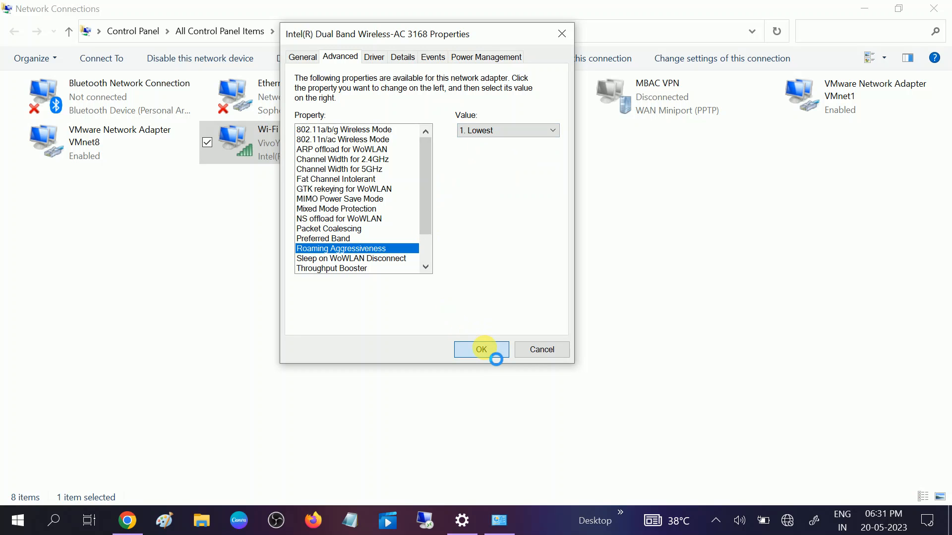
pyautogui.click(481, 350)
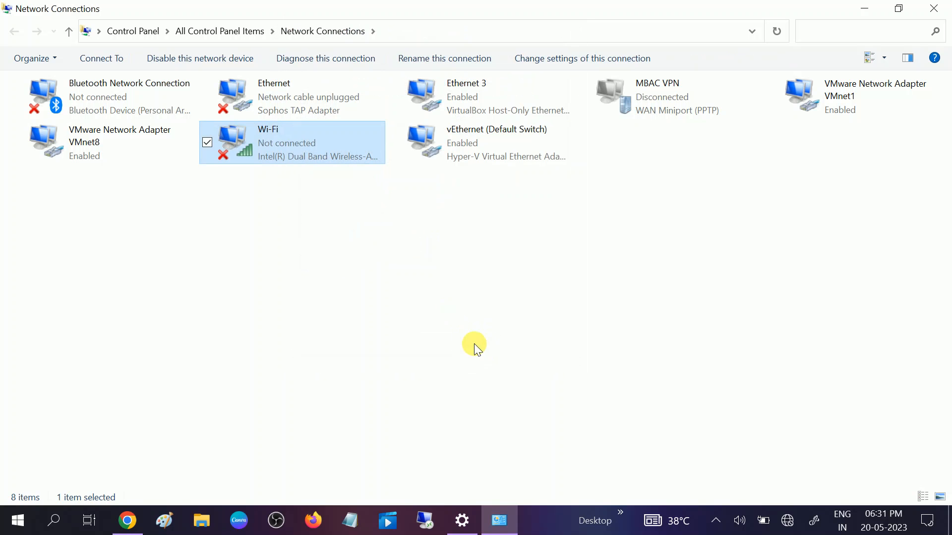
# Reconnect Wi-Fi to VivoY95 from the taskbar network list.
pyautogui.click(199, 58)
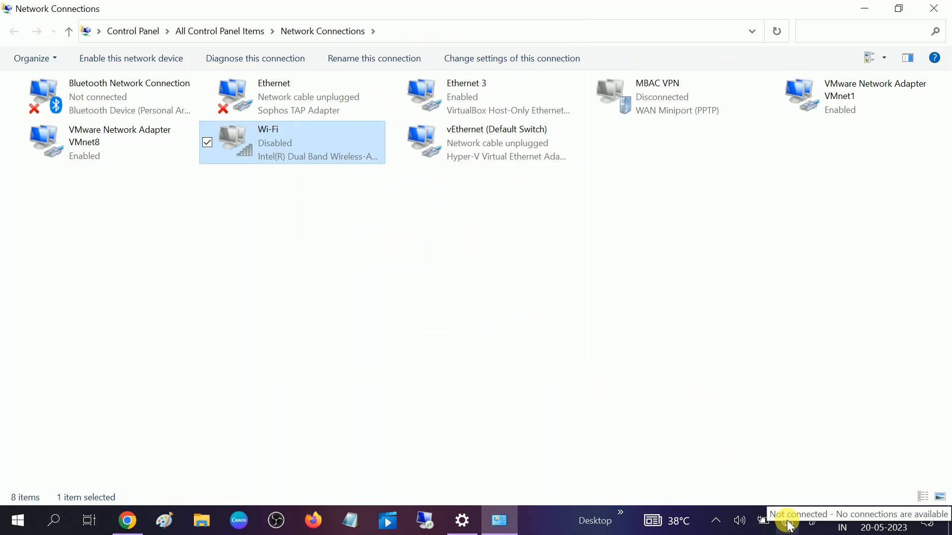
pyautogui.click(130, 58)
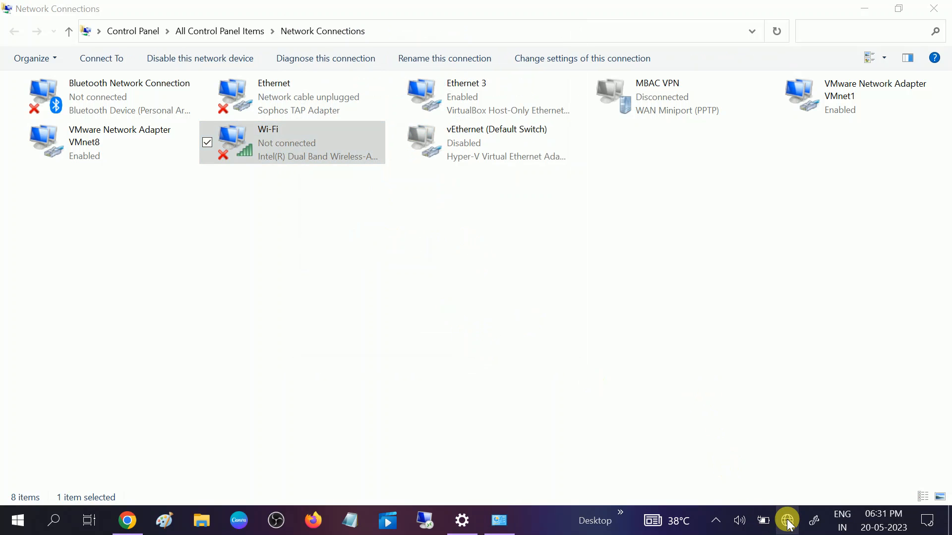
pyautogui.click(787, 520)
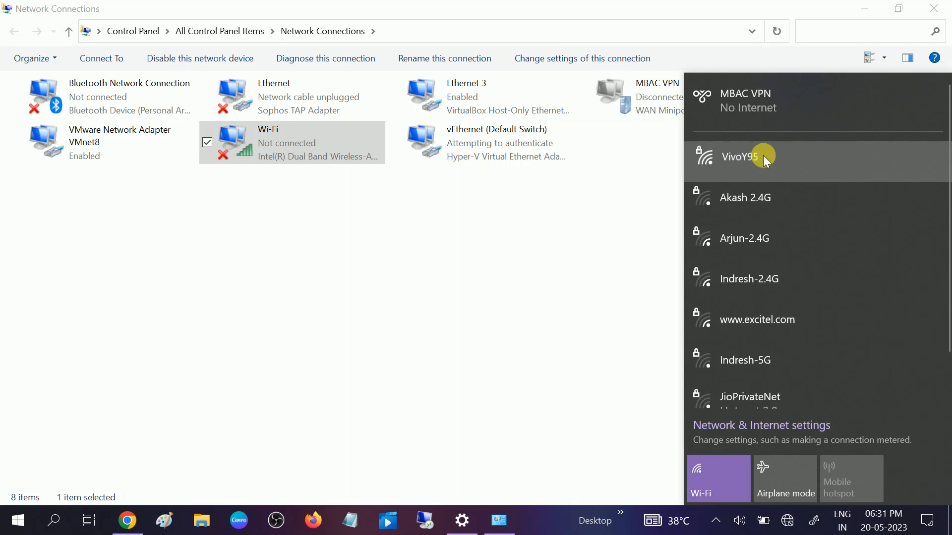
pyautogui.click(756, 157)
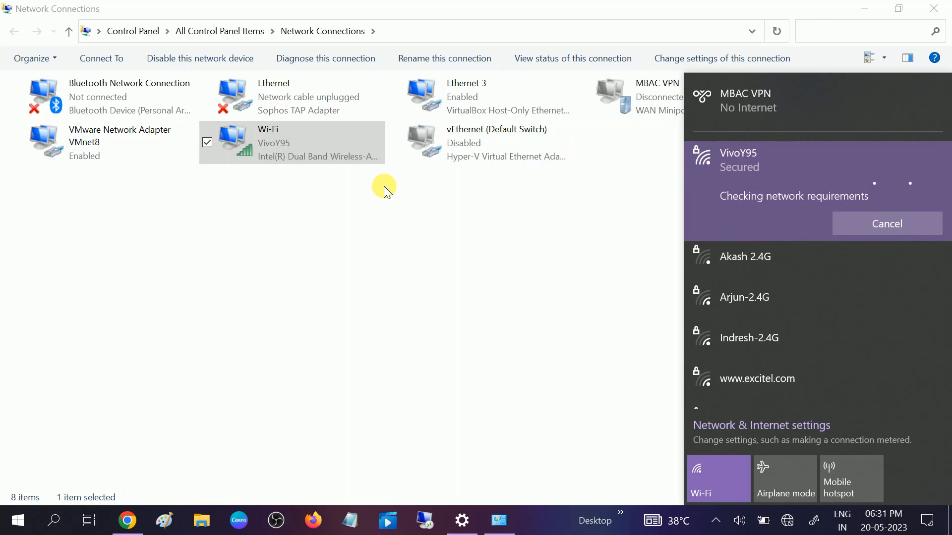
pyautogui.moveTo(352, 201)
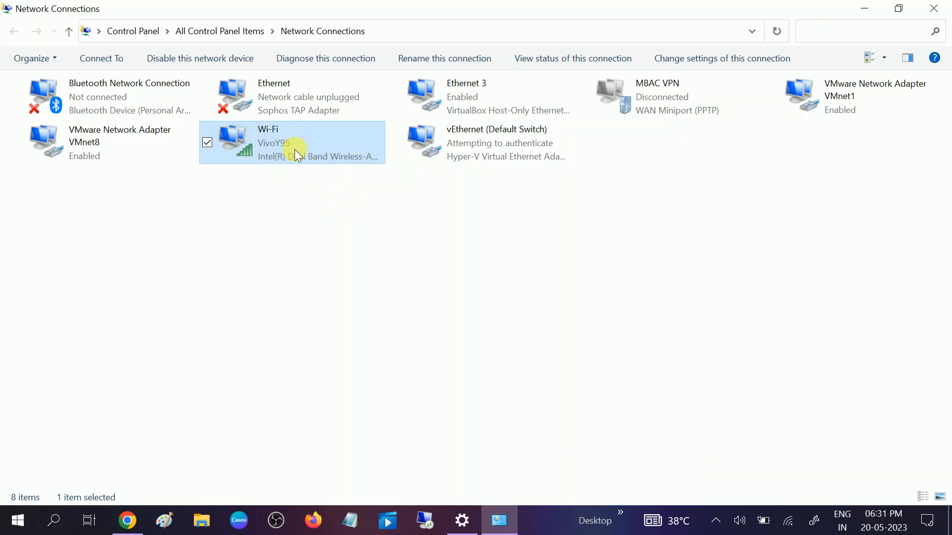
pyautogui.rightClick(292, 143)
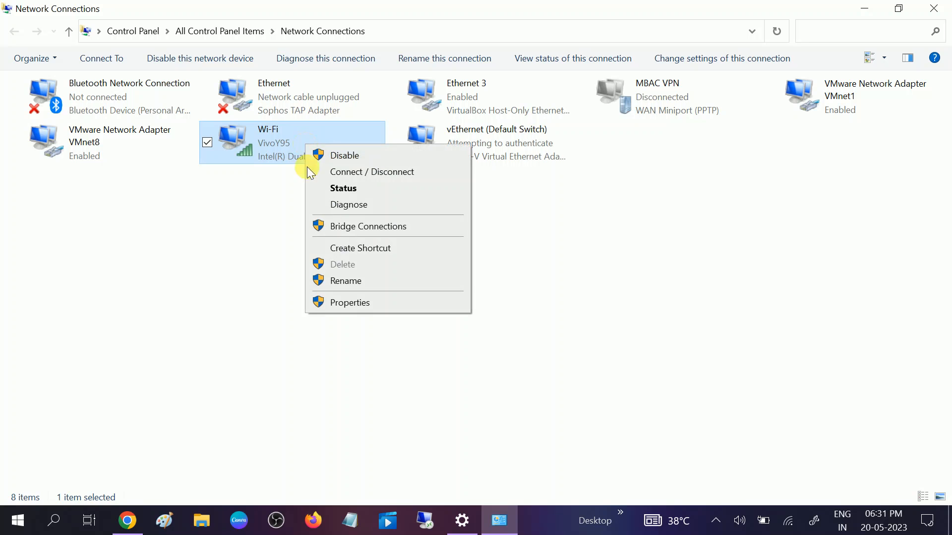
pyautogui.click(355, 306)
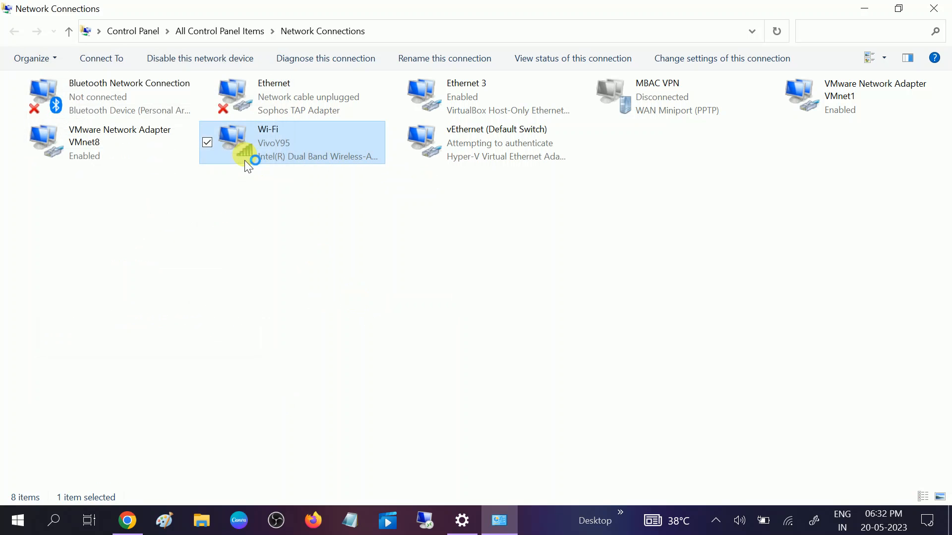
# Uncheck 'Allow the computer to turn off this device to save power' and confirm.
pyautogui.doubleClick(292, 143)
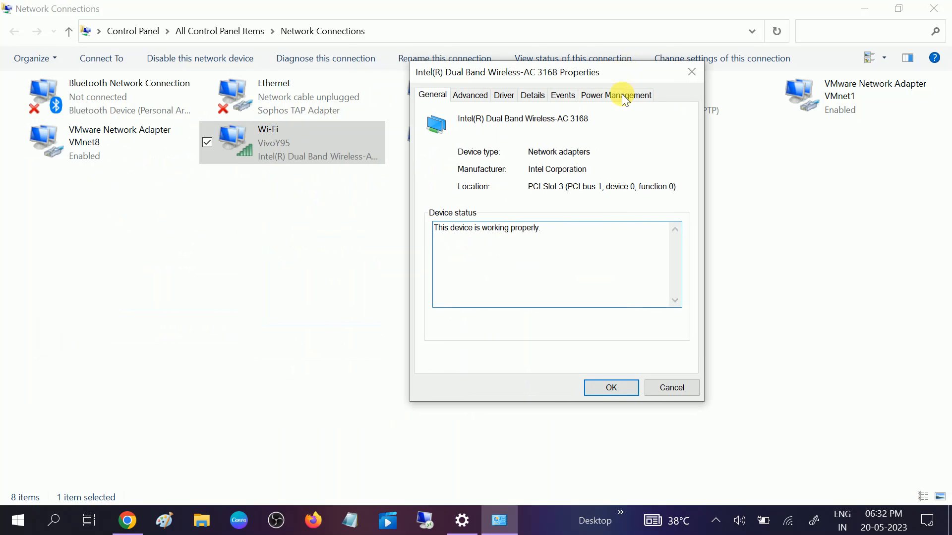
pyautogui.click(615, 94)
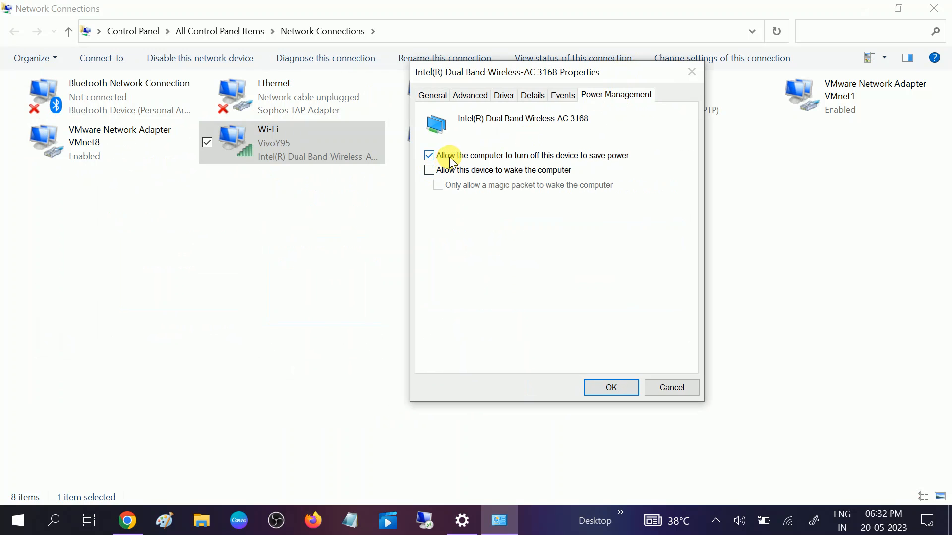
pyautogui.moveTo(553, 159)
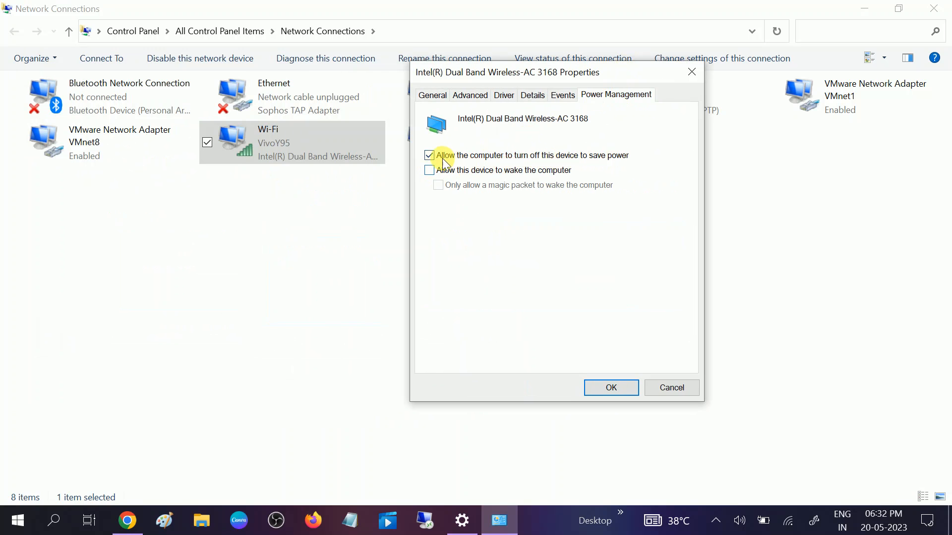
pyautogui.click(428, 155)
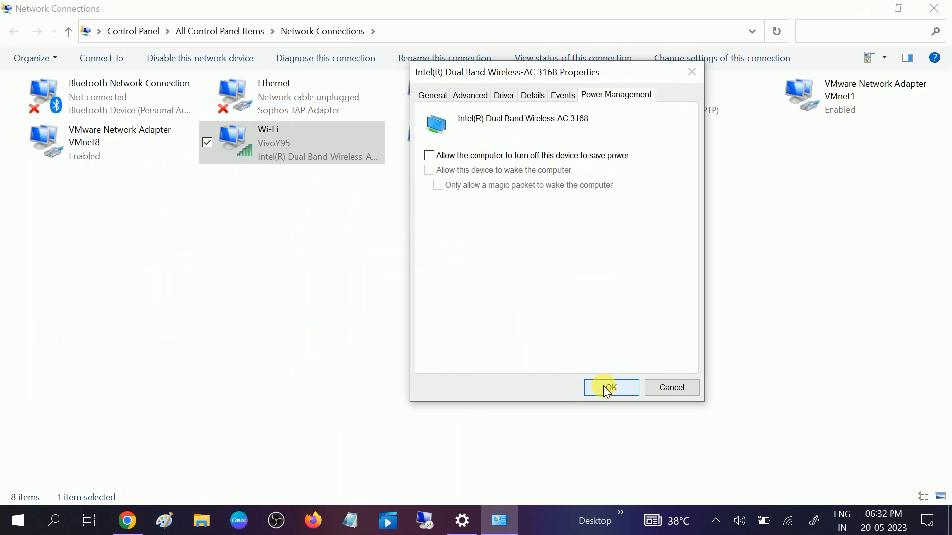
pyautogui.click(610, 387)
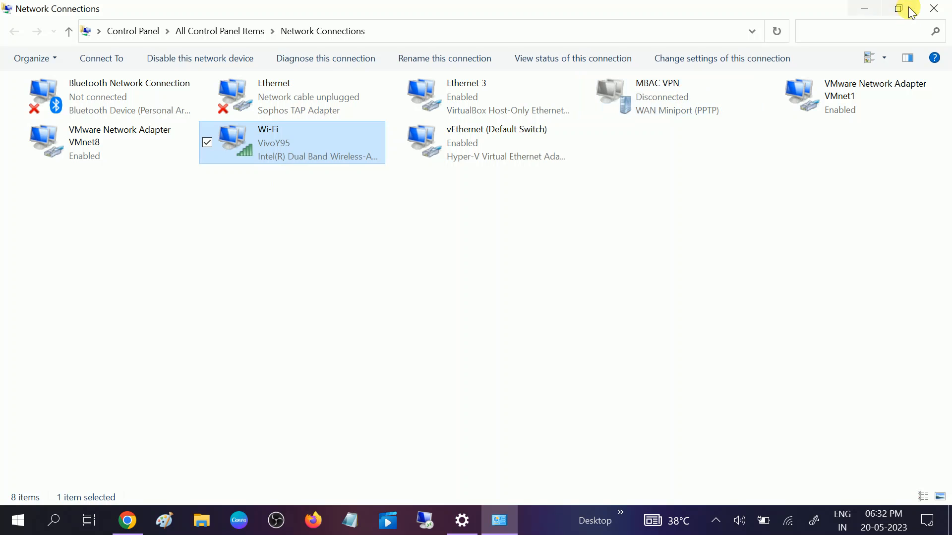
pyautogui.moveTo(934, 8)
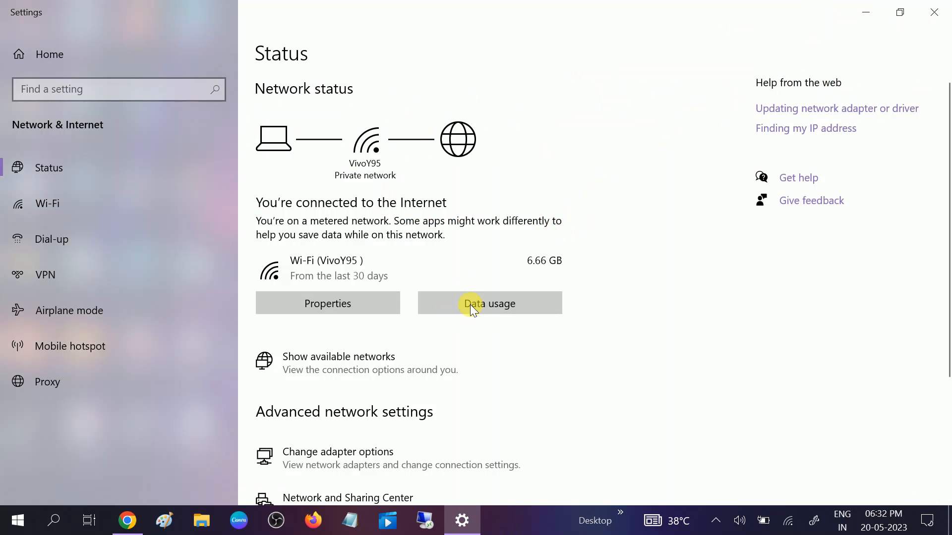
pyautogui.moveTo(933, 12)
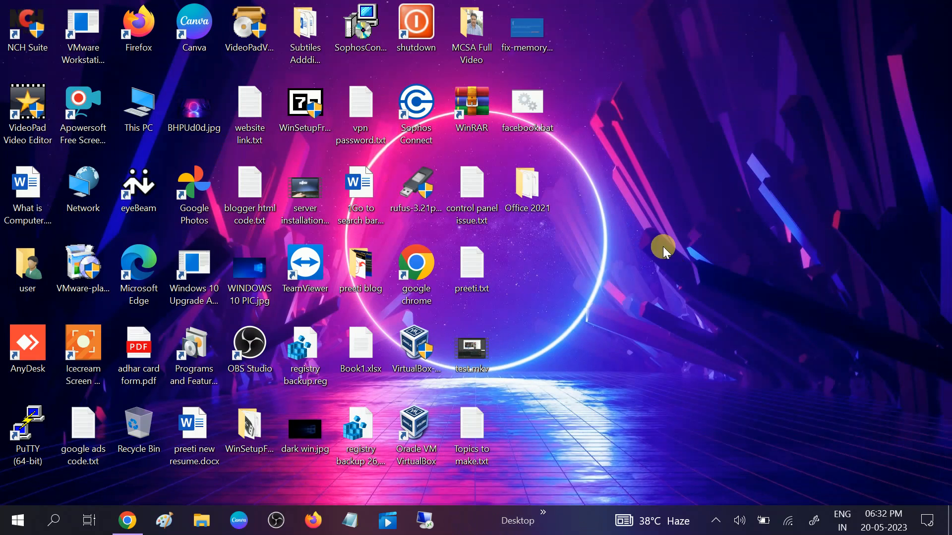
pyautogui.moveTo(692, 343)
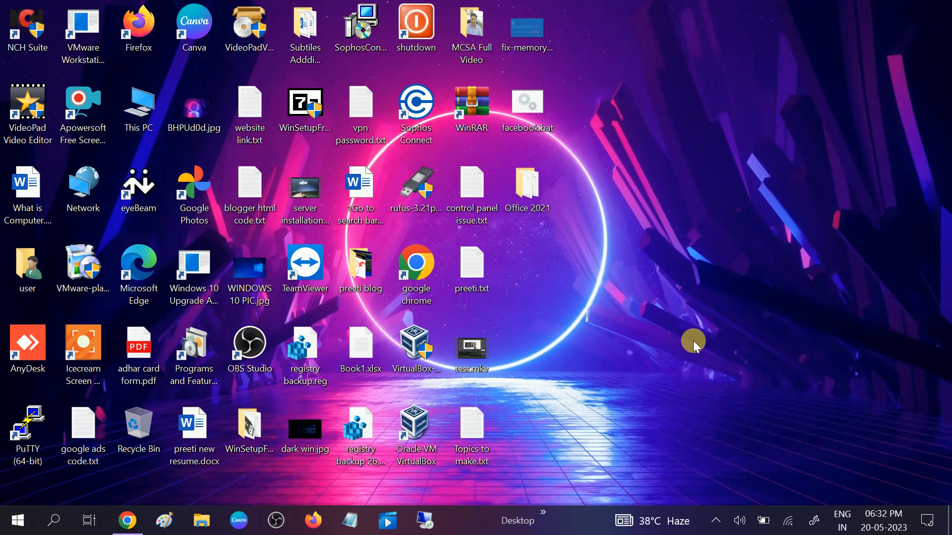
pyautogui.moveTo(698, 318)
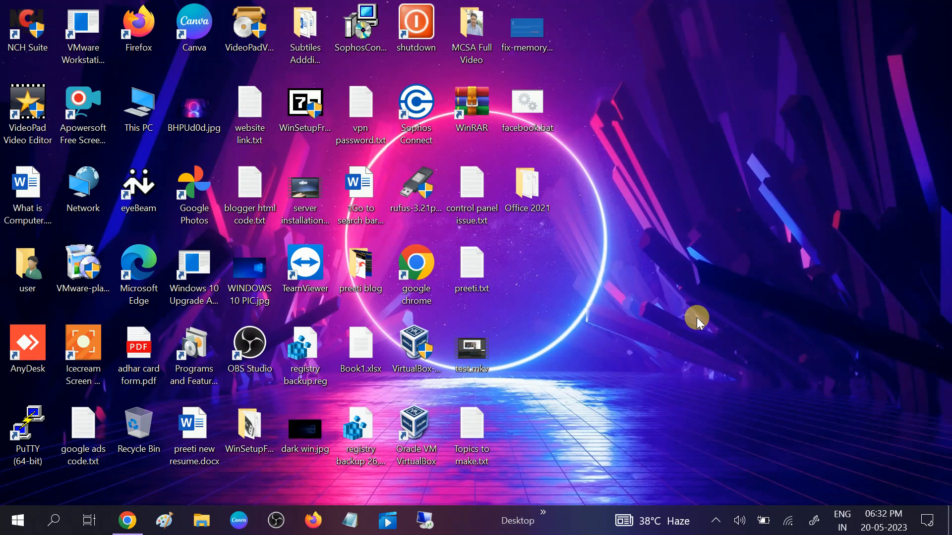